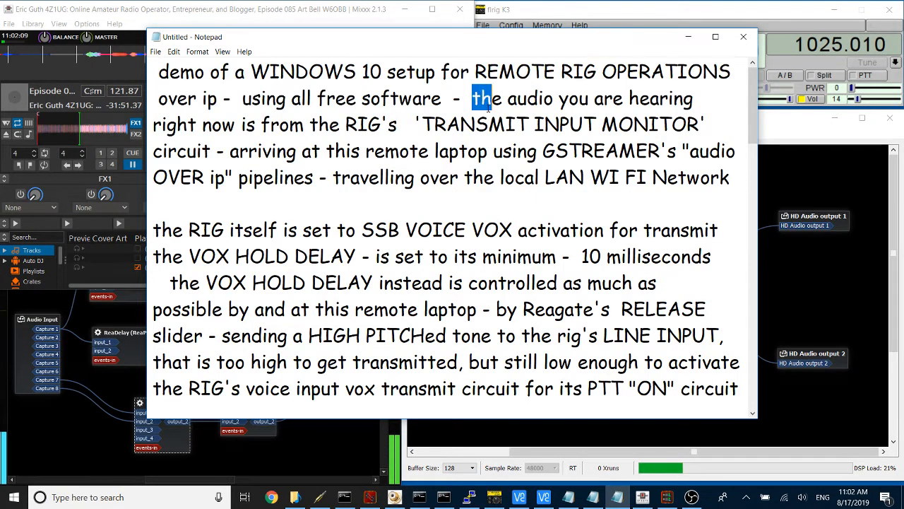
Step: Highlight the notes passages on audio over IP and how the VOX HOLD DELAY is controlled
{"action": "left_click_drag", "start_coordinate": [469, 99], "coordinate": [721, 124]}
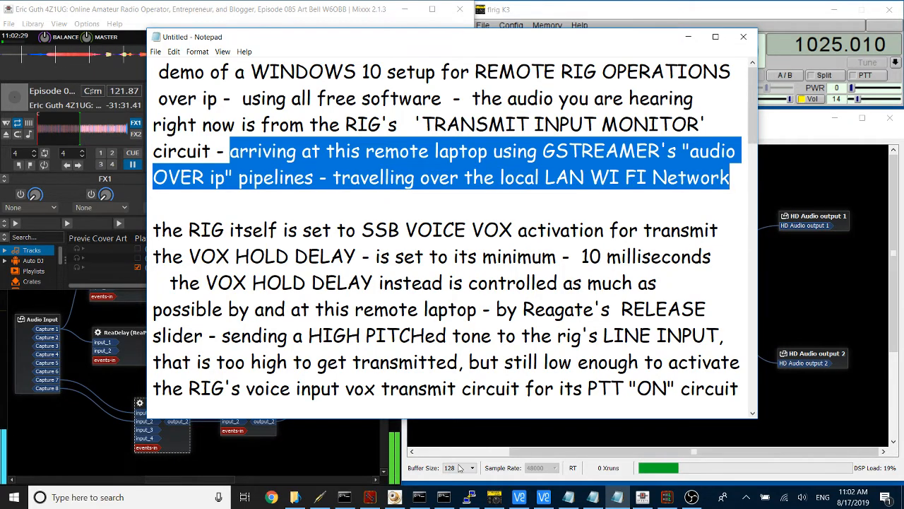
{"action": "left_click", "coordinate": [444, 497]}
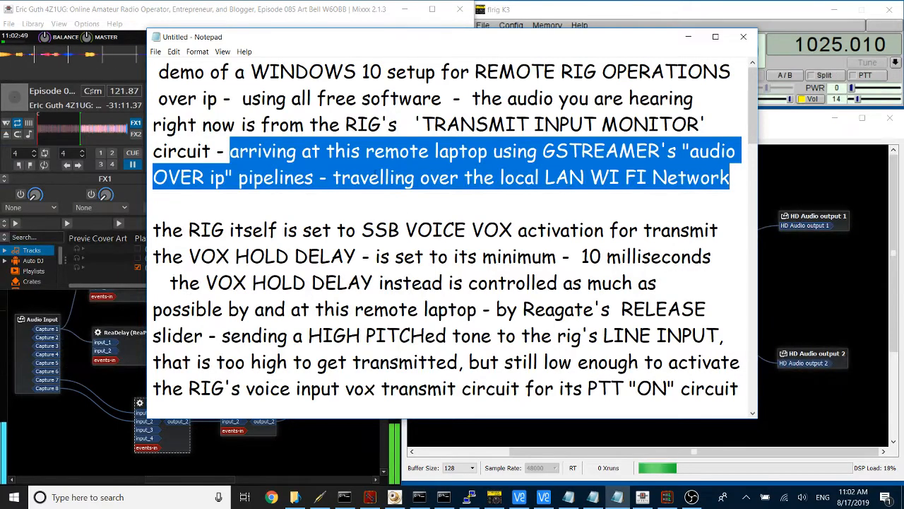
{"action": "scroll", "scroll_direction": "down", "scroll_amount": 3}
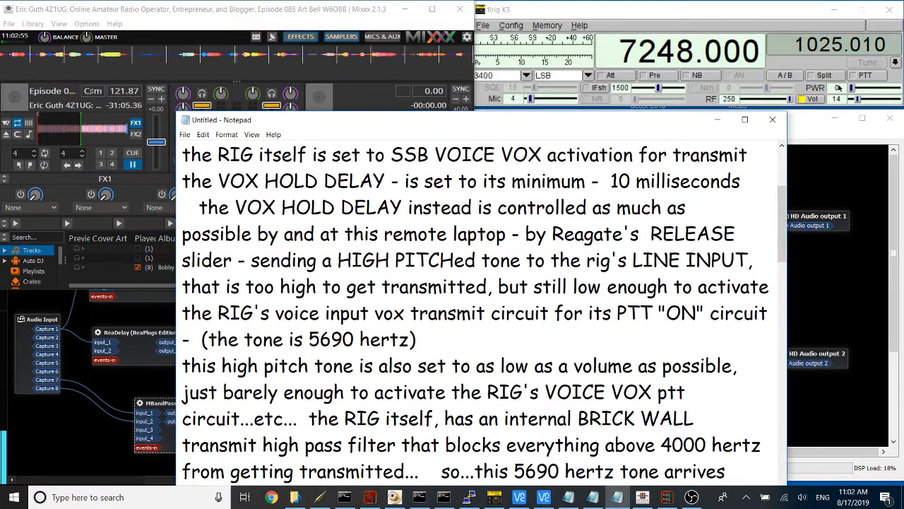
{"action": "mouse_move", "coordinate": [839, 88]}
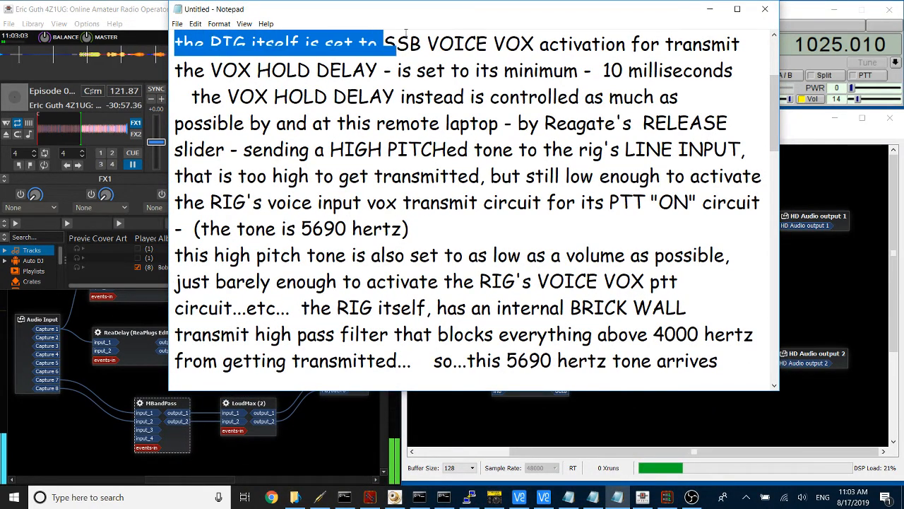
{"action": "scroll", "scroll_direction": "up", "scroll_amount": 3}
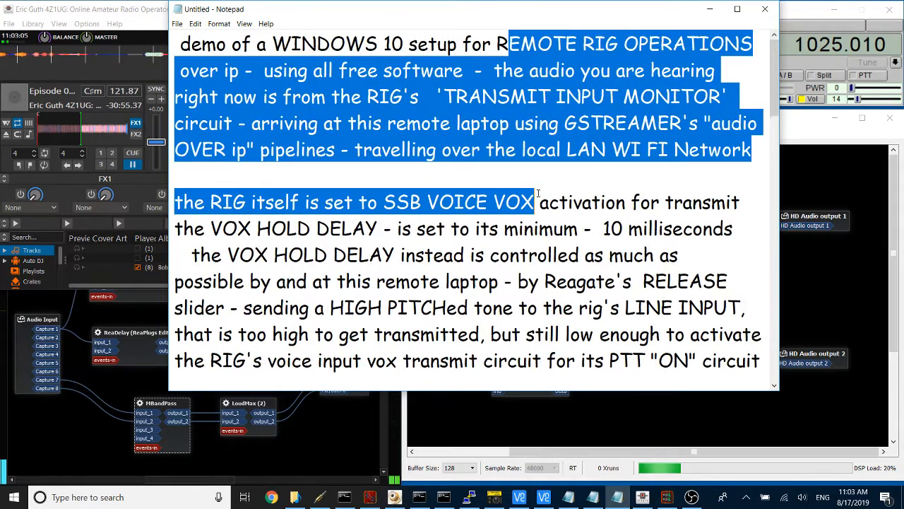
{"action": "left_click", "coordinate": [520, 175]}
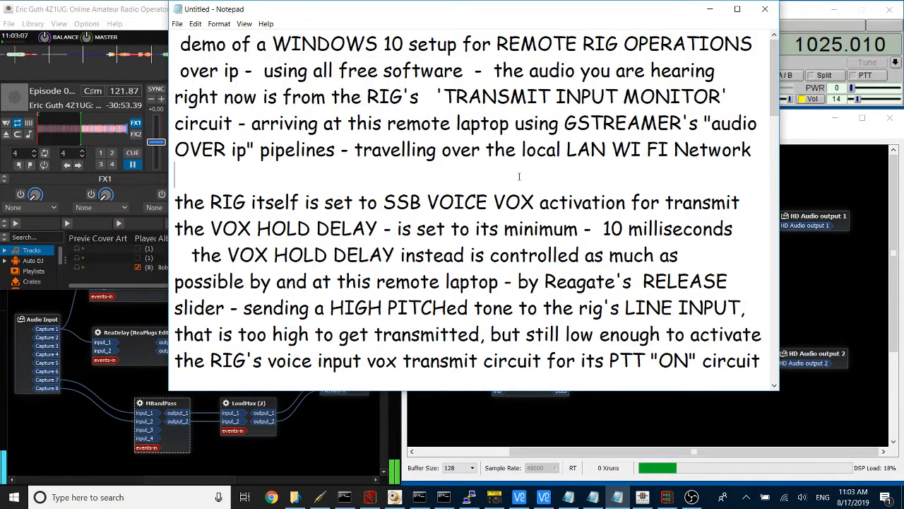
{"action": "scroll", "scroll_direction": "down", "scroll_amount": 3}
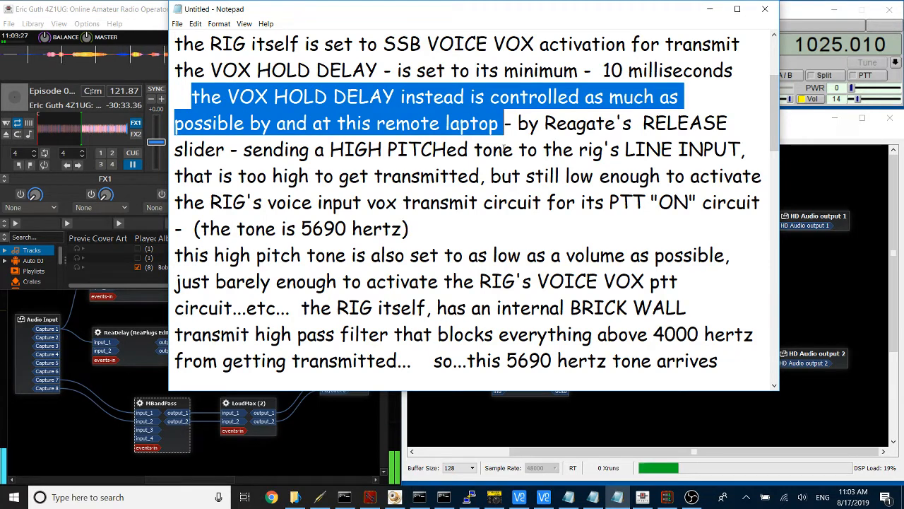
{"action": "left_click_drag", "start_coordinate": [517, 123], "coordinate": [325, 150]}
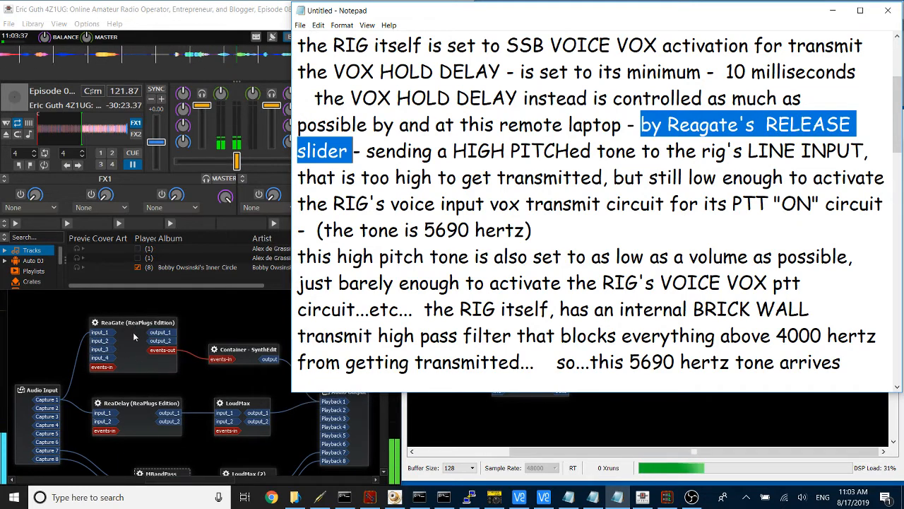
Step: Sweep ReaGate's Release slider through several values in Carla, then close its window
{"action": "double_click", "coordinate": [135, 322]}
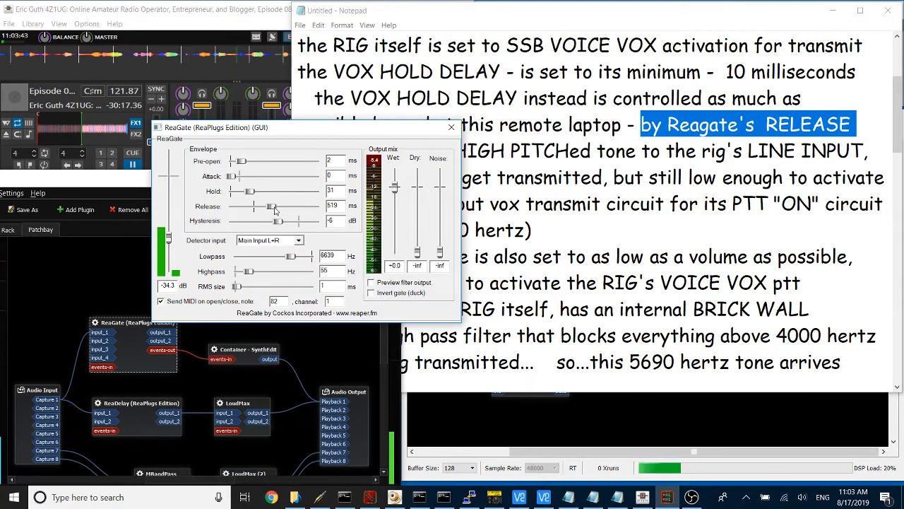
{"action": "left_click_drag", "start_coordinate": [267, 206], "coordinate": [253, 206]}
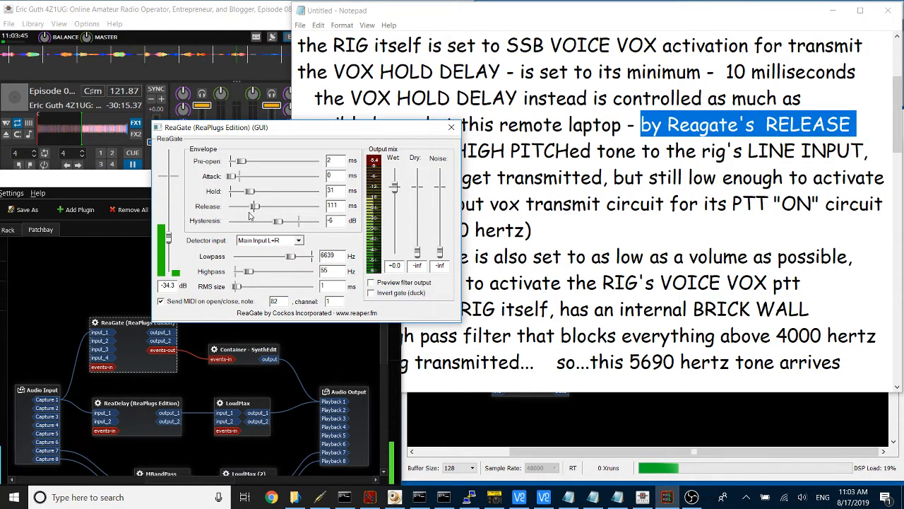
{"action": "left_click_drag", "start_coordinate": [263, 206], "coordinate": [251, 206]}
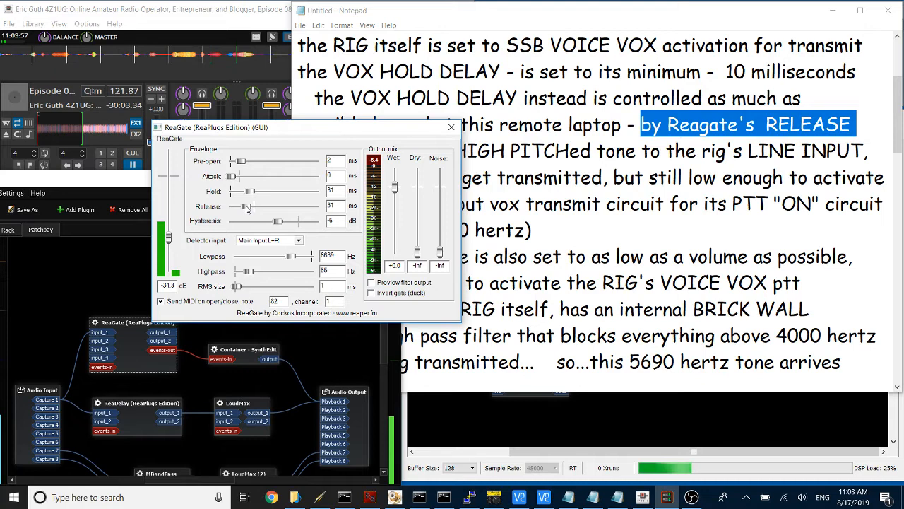
{"action": "left_click_drag", "start_coordinate": [251, 207], "coordinate": [318, 207]}
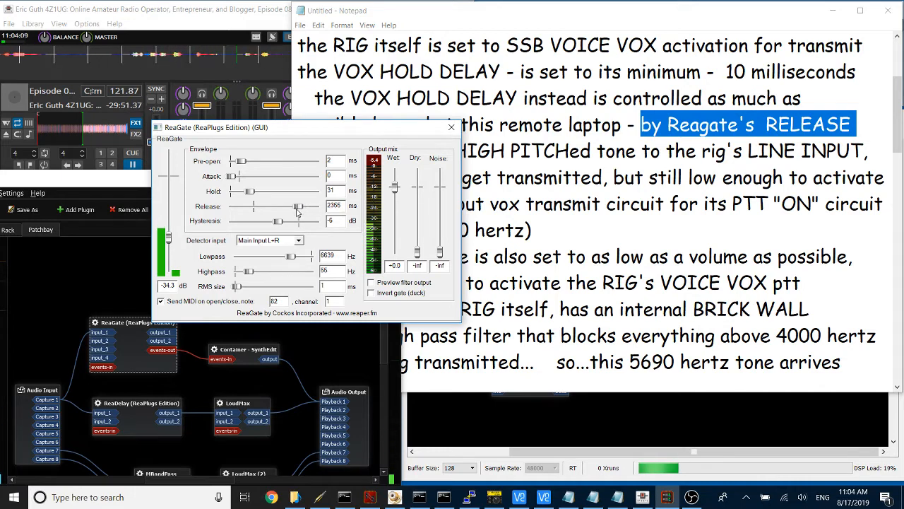
{"action": "left_click_drag", "start_coordinate": [297, 206], "coordinate": [272, 207]}
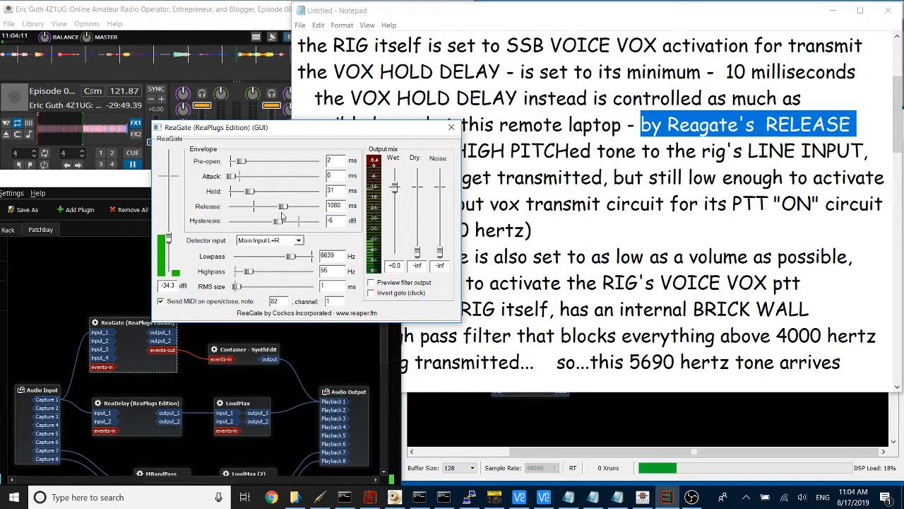
{"action": "left_click_drag", "start_coordinate": [281, 204], "coordinate": [274, 204]}
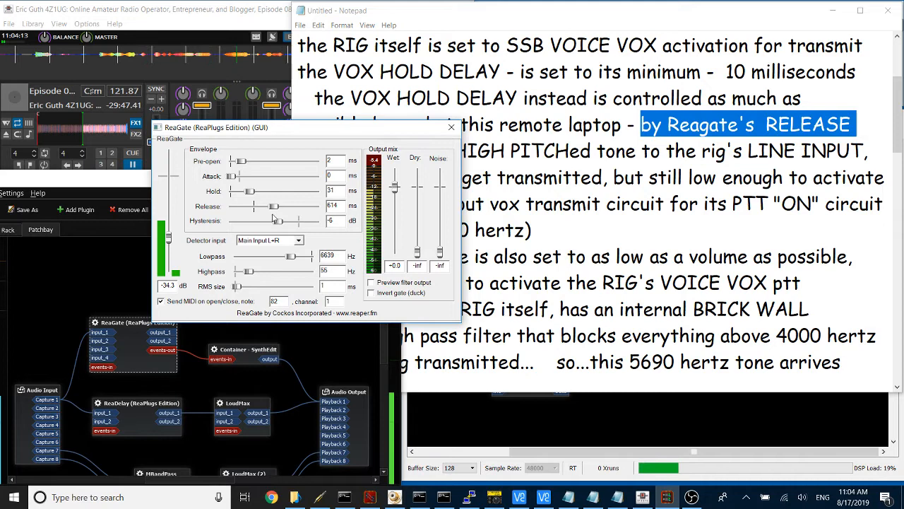
{"action": "left_click_drag", "start_coordinate": [271, 206], "coordinate": [268, 206]}
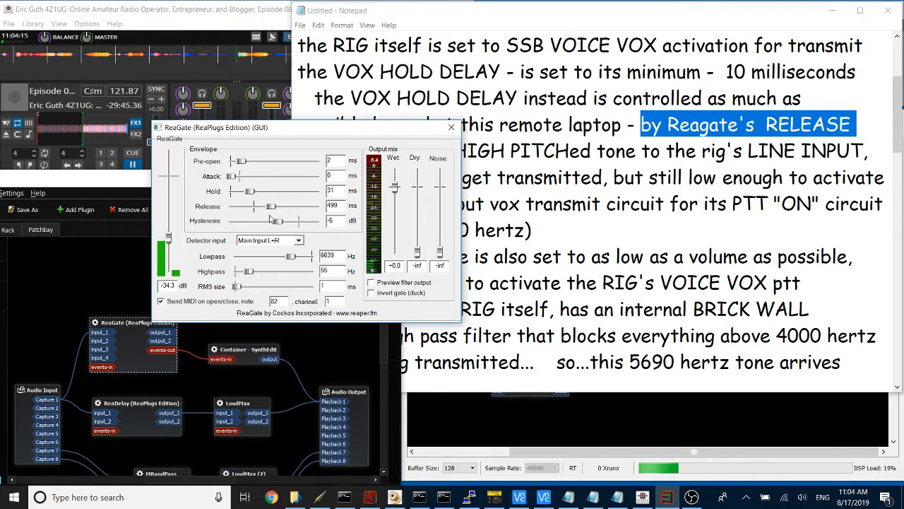
{"action": "left_click_drag", "start_coordinate": [262, 206], "coordinate": [276, 207]}
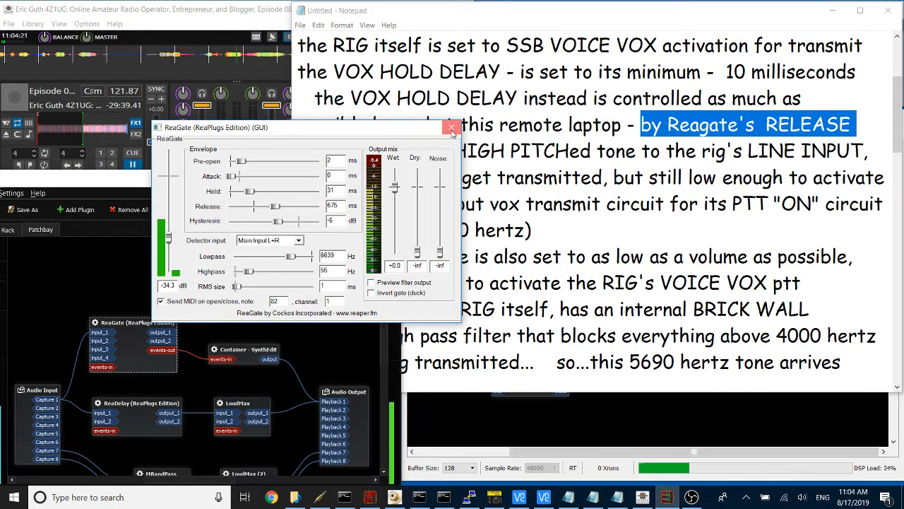
{"action": "left_click", "coordinate": [452, 127]}
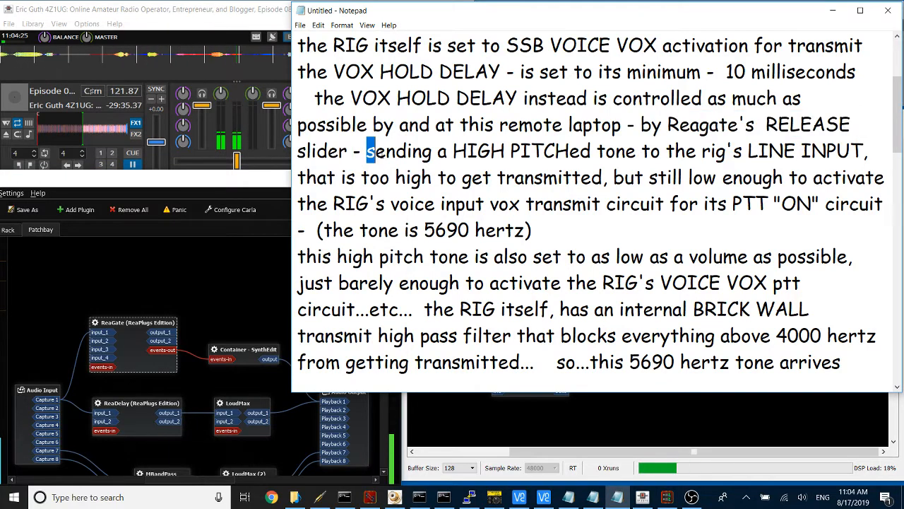
{"action": "left_click_drag", "start_coordinate": [375, 150], "coordinate": [864, 150]}
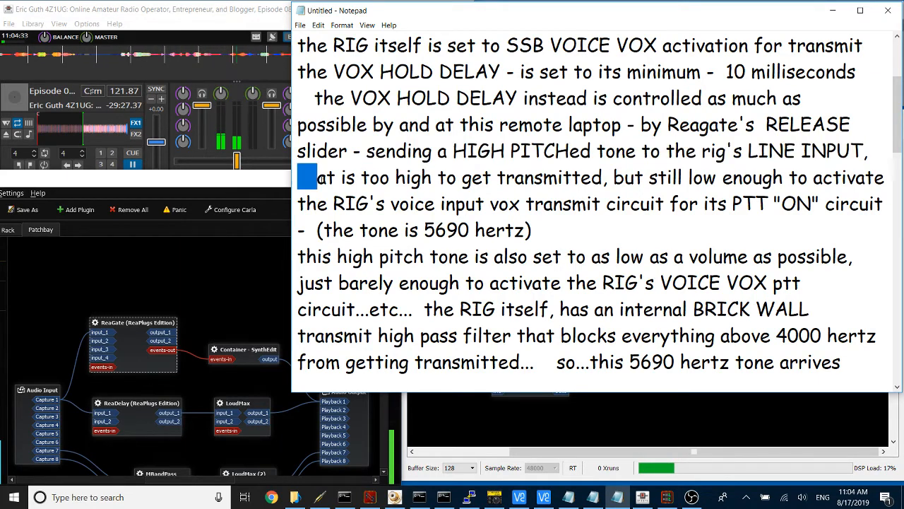
{"action": "left_click_drag", "start_coordinate": [308, 178], "coordinate": [798, 203]}
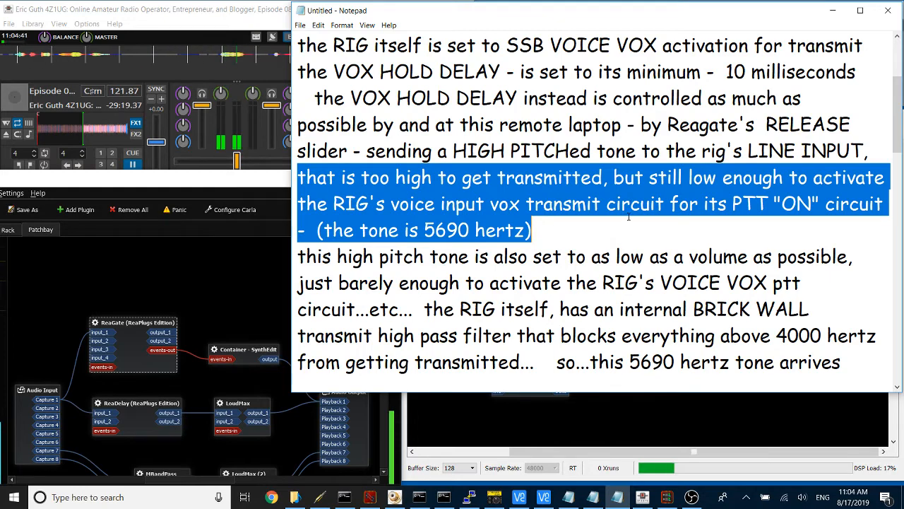
{"action": "scroll", "scroll_direction": "down", "scroll_amount": 3}
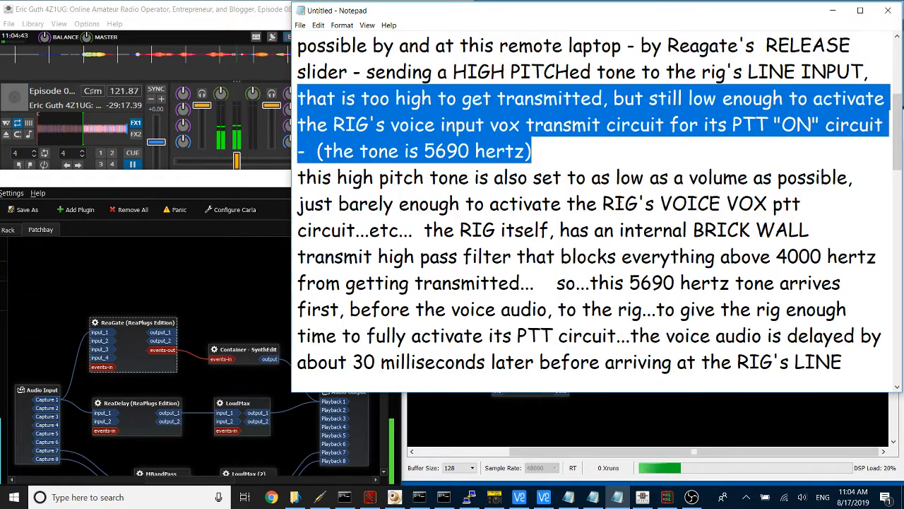
{"action": "scroll", "scroll_direction": "down", "scroll_amount": 3}
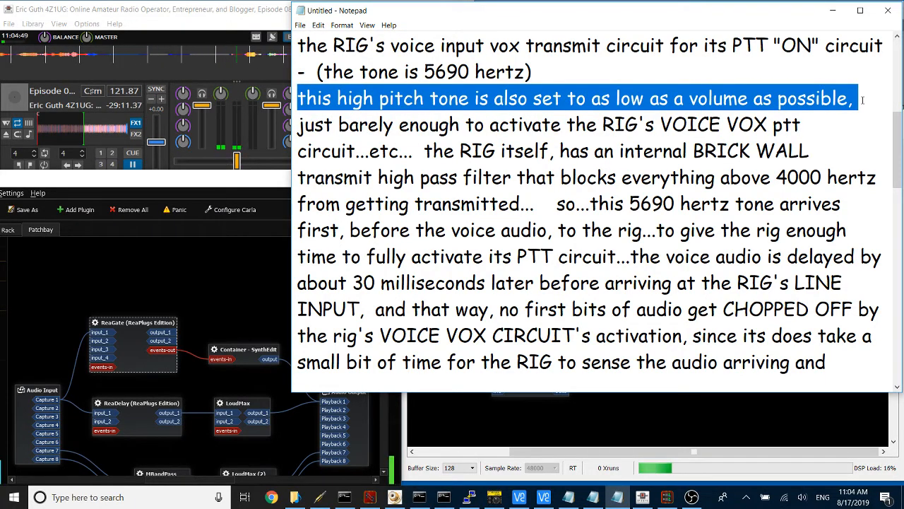
{"action": "left_click_drag", "start_coordinate": [855, 99], "coordinate": [554, 150]}
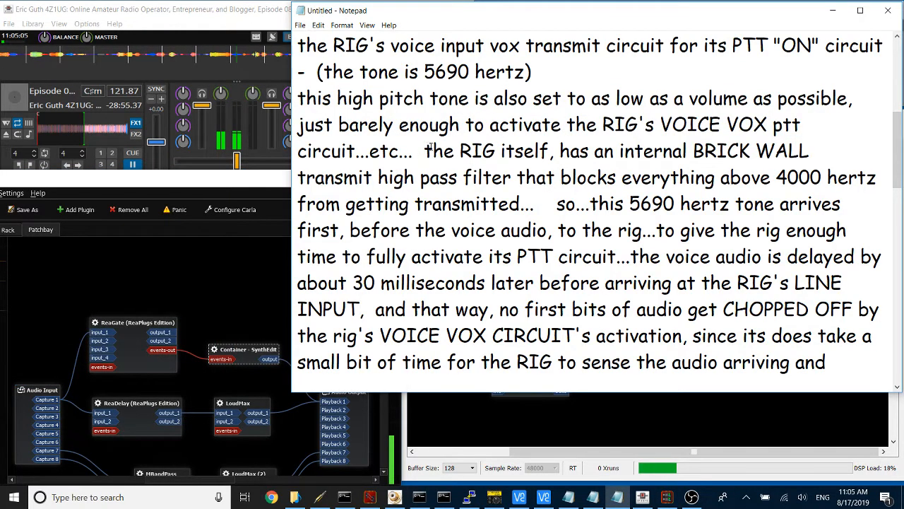
{"action": "left_click_drag", "start_coordinate": [424, 150], "coordinate": [750, 150]}
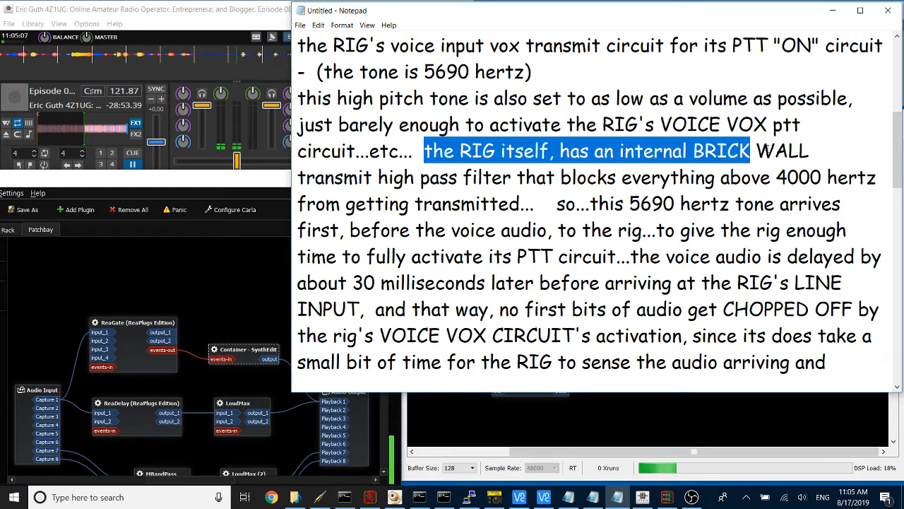
{"action": "left_click_drag", "start_coordinate": [751, 149], "coordinate": [859, 178]}
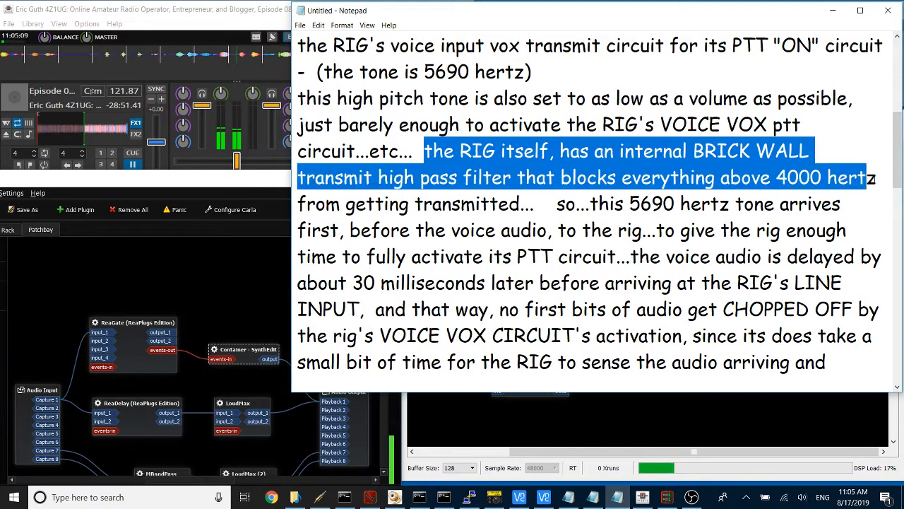
{"action": "left_click_drag", "start_coordinate": [862, 177], "coordinate": [537, 204]}
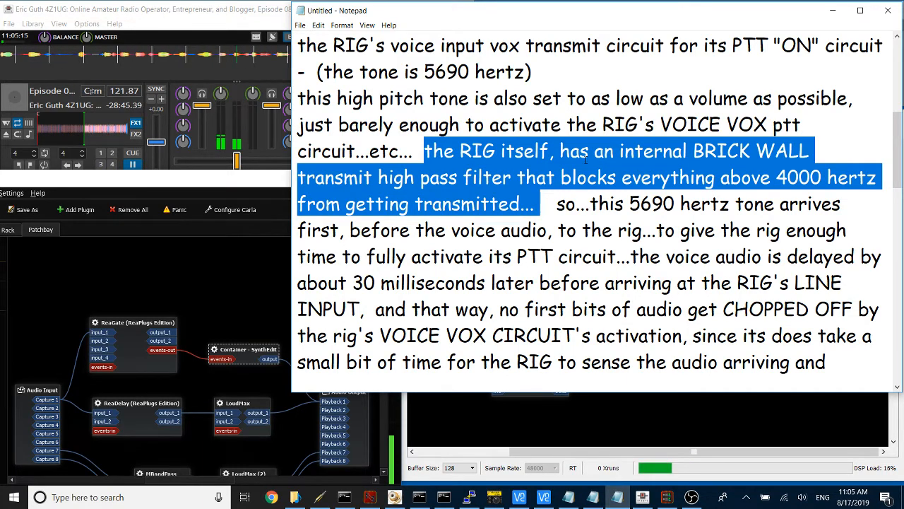
{"action": "scroll", "scroll_direction": "down", "scroll_amount": 3}
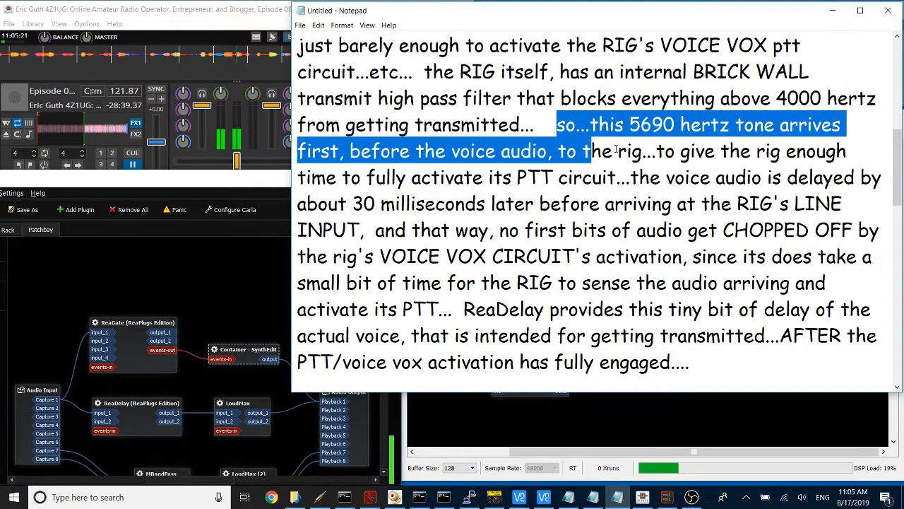
{"action": "left_click_drag", "start_coordinate": [572, 150], "coordinate": [812, 178]}
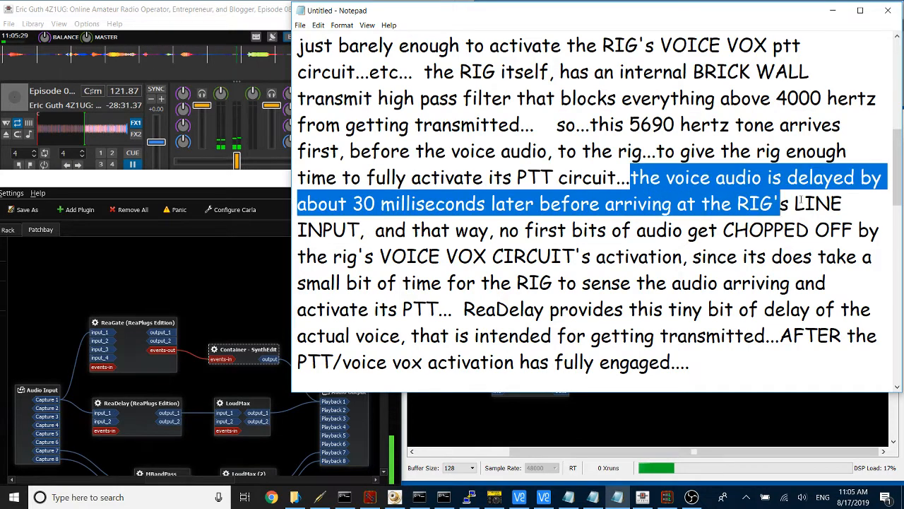
{"action": "left_click_drag", "start_coordinate": [780, 203], "coordinate": [522, 256]}
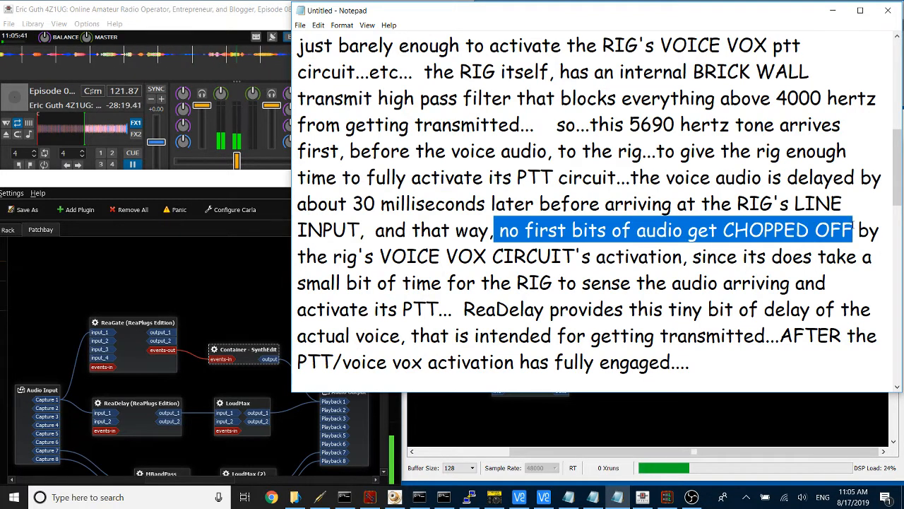
{"action": "left_click_drag", "start_coordinate": [853, 229], "coordinate": [683, 256]}
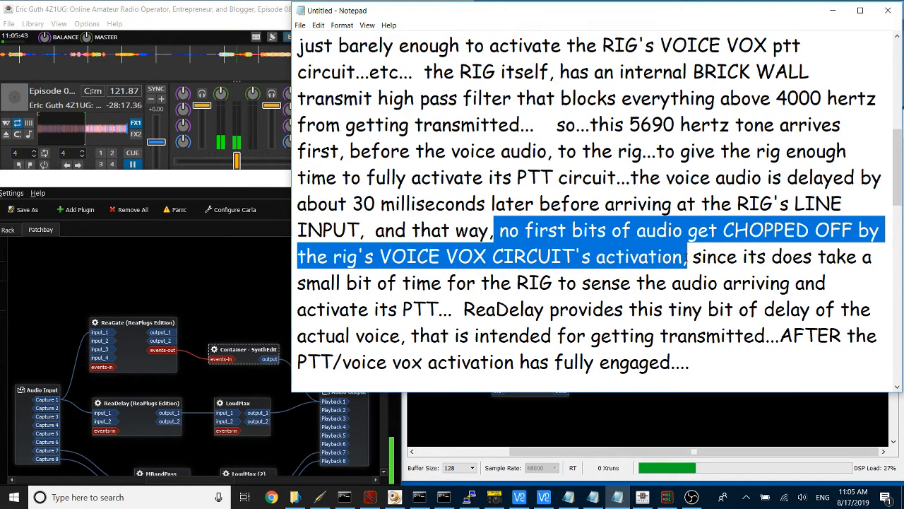
{"action": "scroll", "scroll_direction": "down", "scroll_amount": 3}
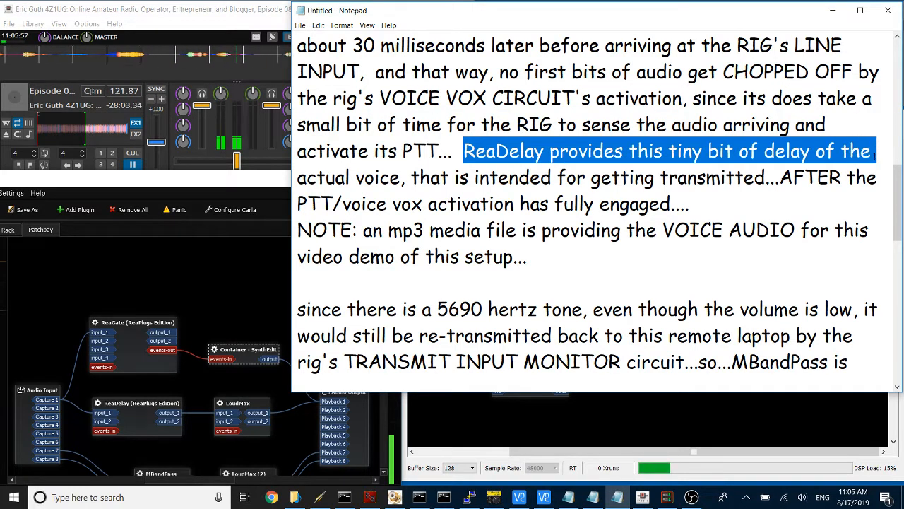
{"action": "left_click_drag", "start_coordinate": [873, 150], "coordinate": [766, 178]}
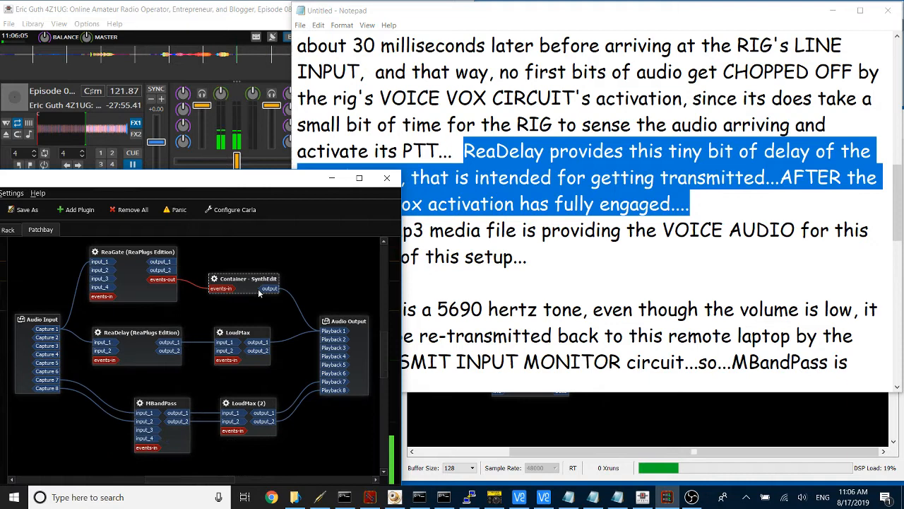
{"action": "double_click", "coordinate": [142, 332]}
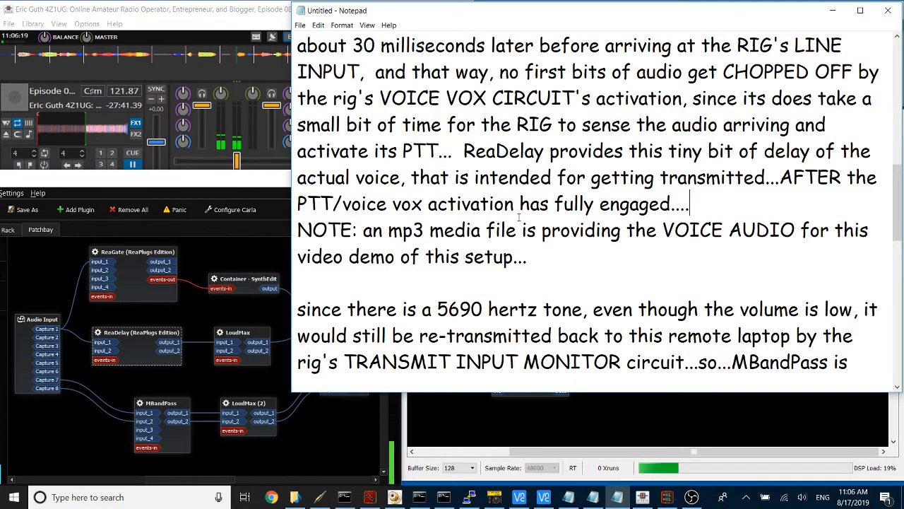
{"action": "double_click", "coordinate": [328, 229]}
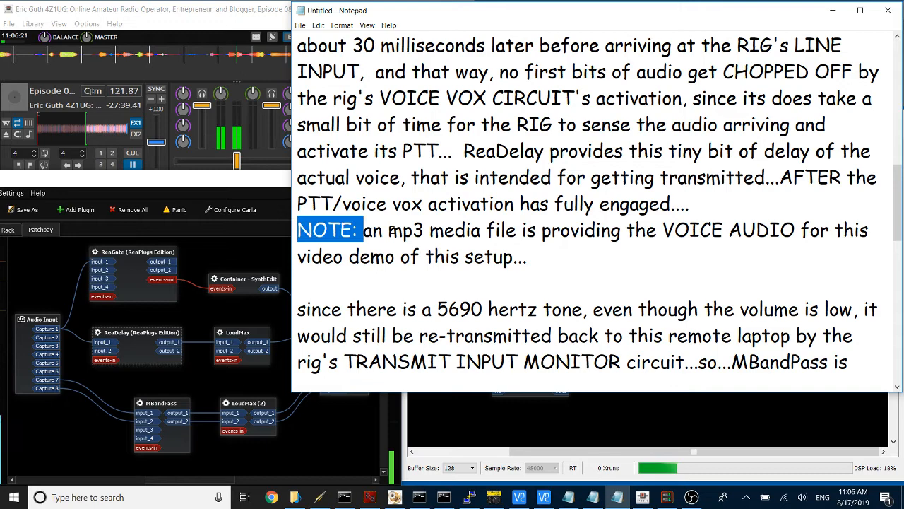
{"action": "left_click_drag", "start_coordinate": [357, 229], "coordinate": [526, 257]}
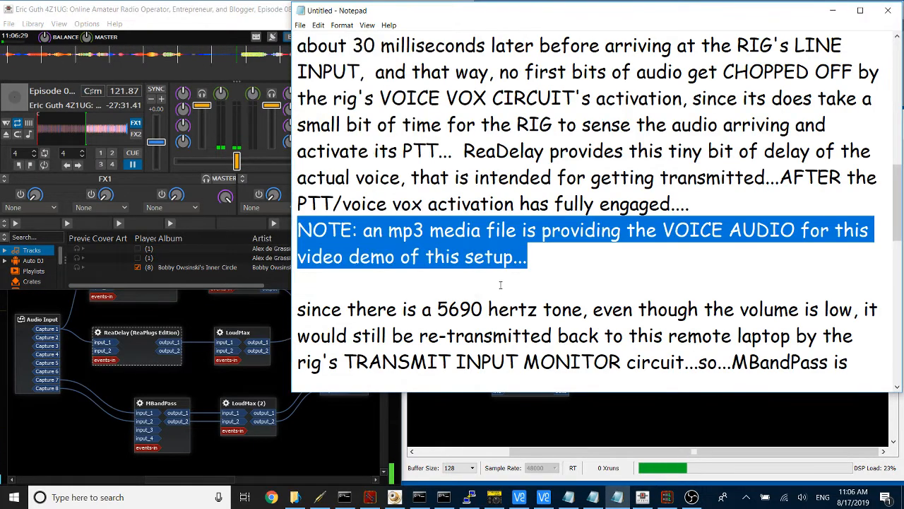
{"action": "scroll", "scroll_direction": "down", "scroll_amount": 3}
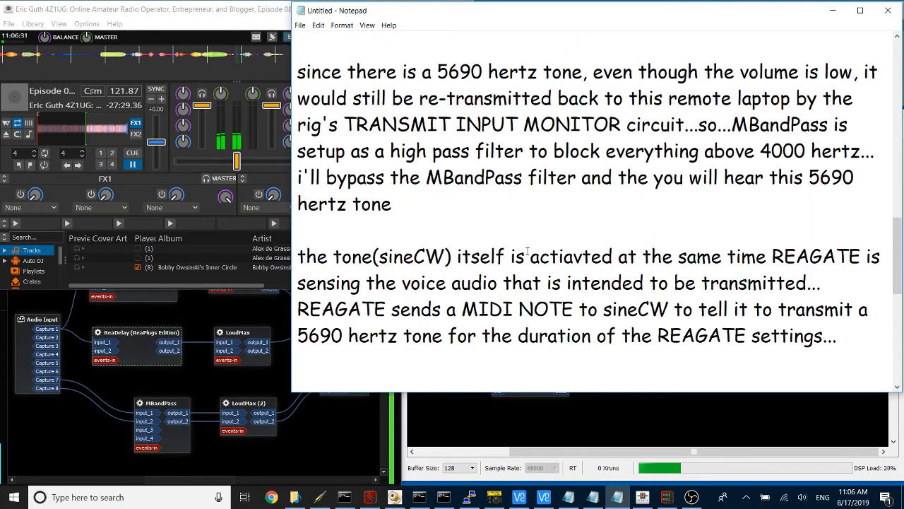
{"action": "left_click_drag", "start_coordinate": [298, 70], "coordinate": [498, 70]}
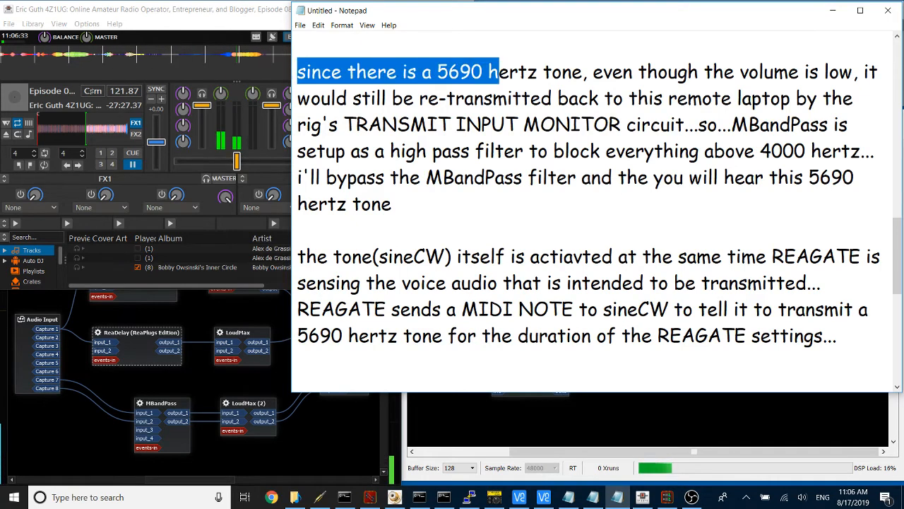
{"action": "left_click_drag", "start_coordinate": [497, 71], "coordinate": [853, 70]}
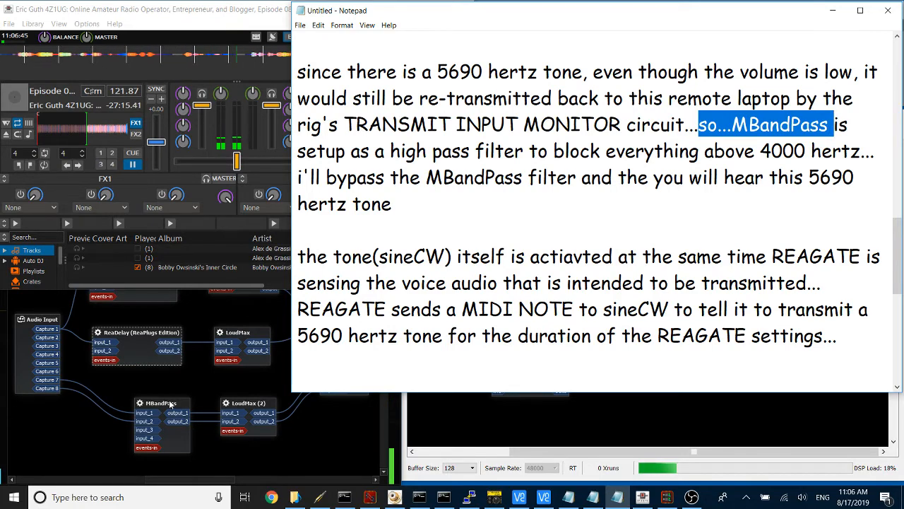
{"action": "double_click", "coordinate": [159, 402]}
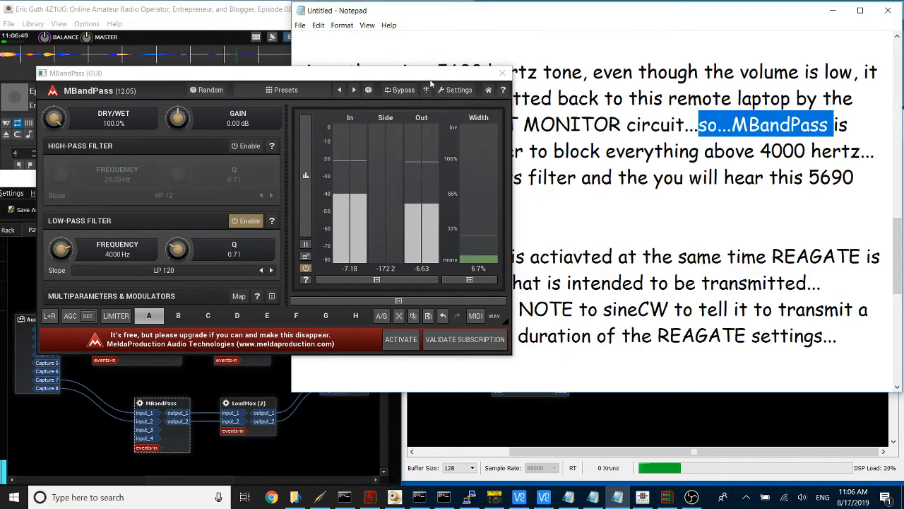
Step: Bypass the MBandPass filter so the 5690 Hz tone comes through, then close its window
{"action": "left_click", "coordinate": [503, 74]}
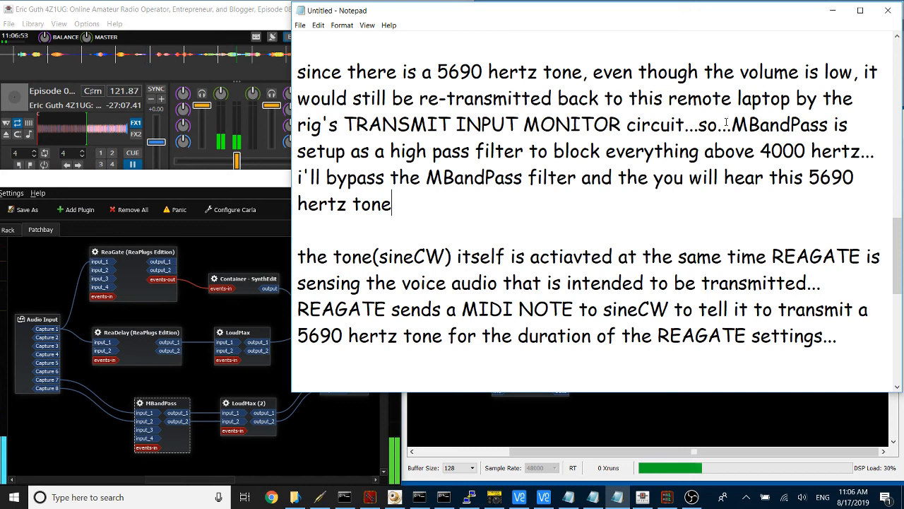
{"action": "left_click_drag", "start_coordinate": [733, 124], "coordinate": [873, 151]}
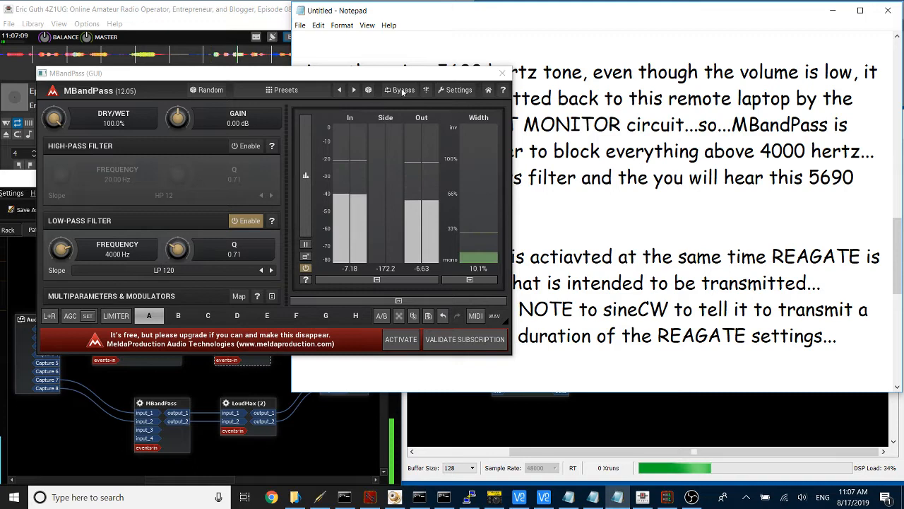
{"action": "left_click", "coordinate": [402, 90]}
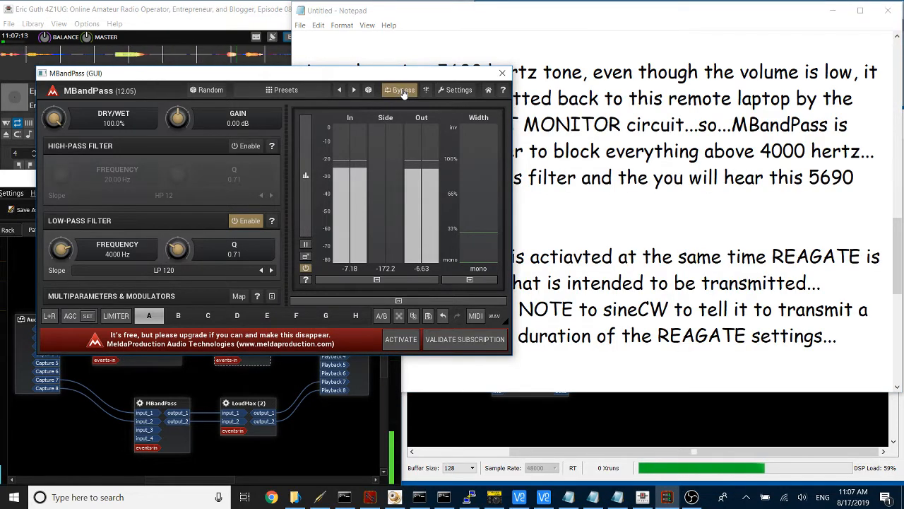
{"action": "left_click", "coordinate": [400, 91]}
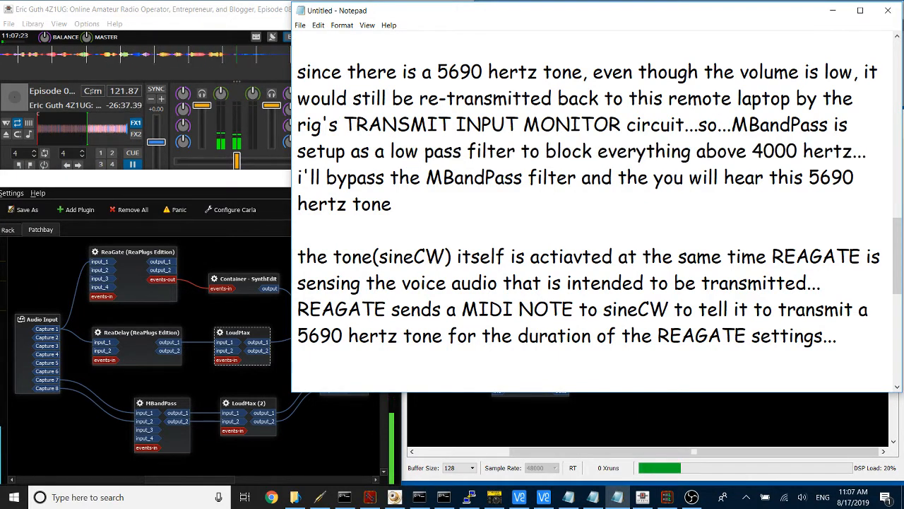
Step: Highlight the sentences on when the tone starts and the MIDI NOTE, briefly reopening ReaGate
{"action": "scroll", "scroll_direction": "down", "scroll_amount": 3}
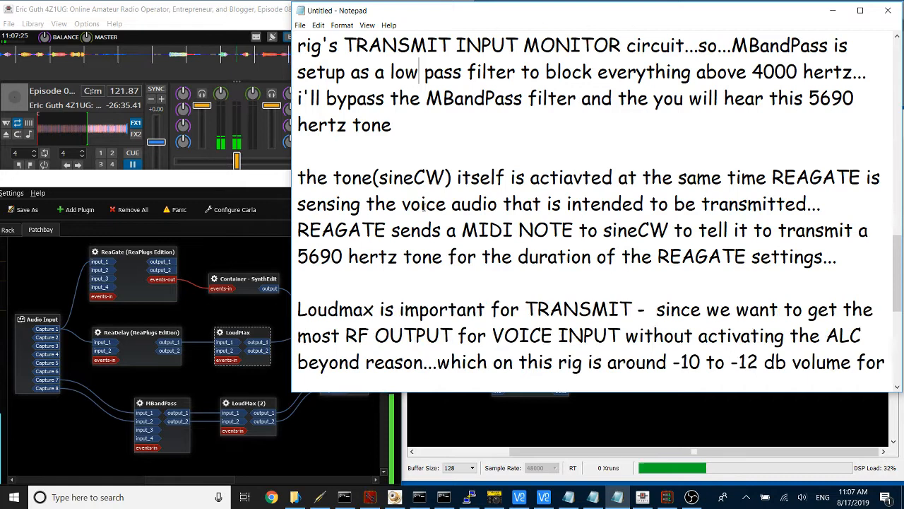
{"action": "scroll", "scroll_direction": "down", "scroll_amount": 3}
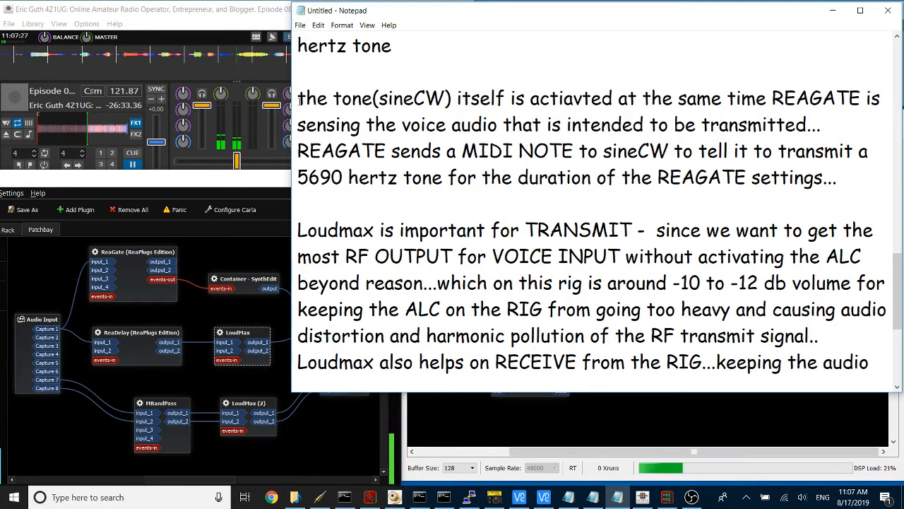
{"action": "left_click_drag", "start_coordinate": [296, 99], "coordinate": [867, 99]}
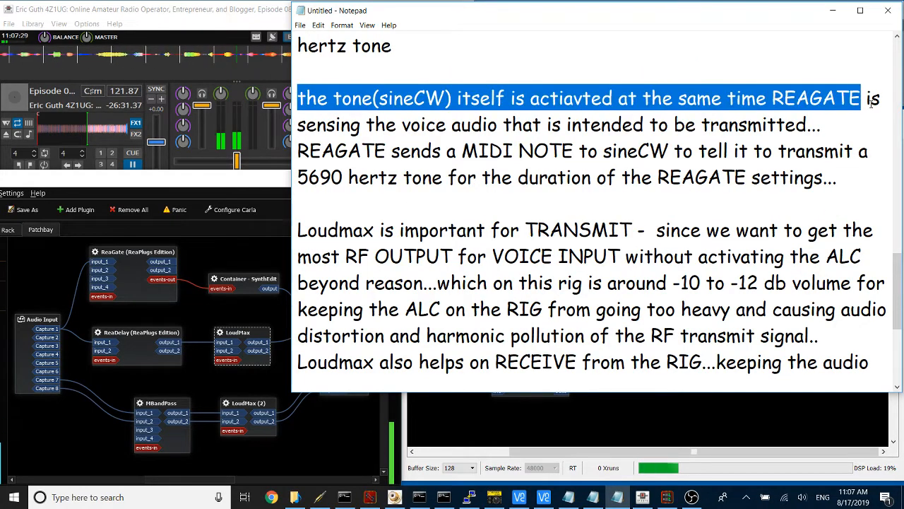
{"action": "left_click_drag", "start_coordinate": [871, 99], "coordinate": [574, 150]}
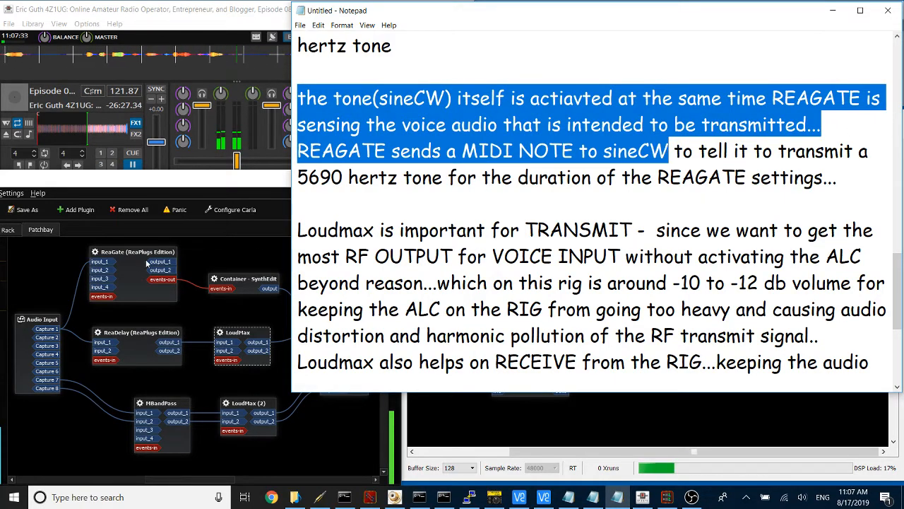
{"action": "double_click", "coordinate": [134, 251]}
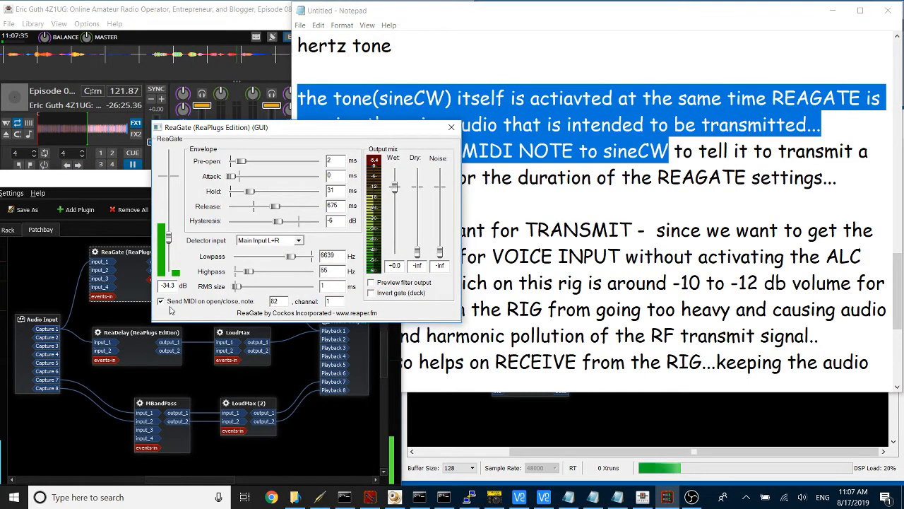
{"action": "triple_click", "coordinate": [274, 300]}
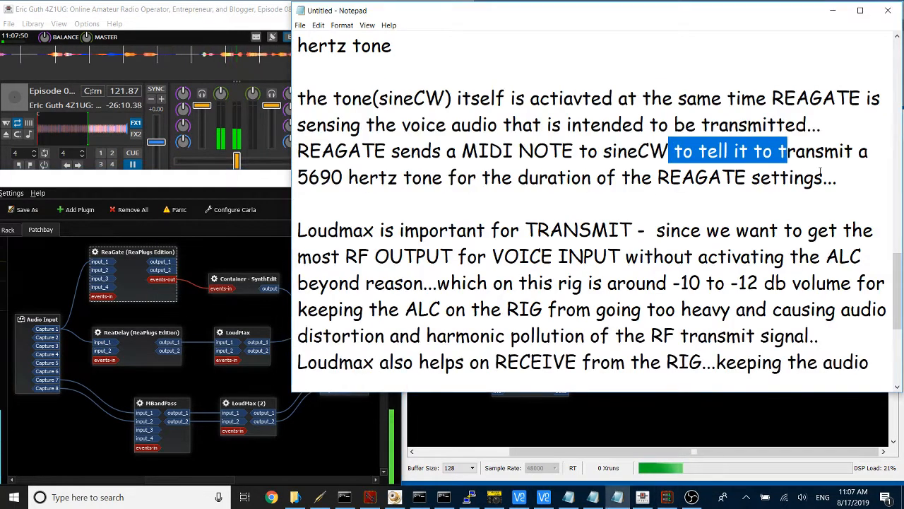
{"action": "left_click_drag", "start_coordinate": [783, 150], "coordinate": [848, 182]}
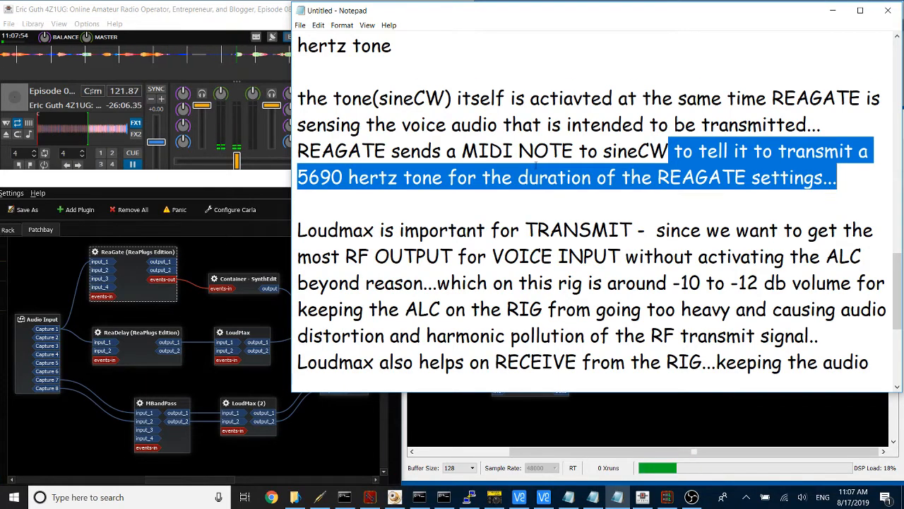
{"action": "scroll", "scroll_direction": "down", "scroll_amount": 3}
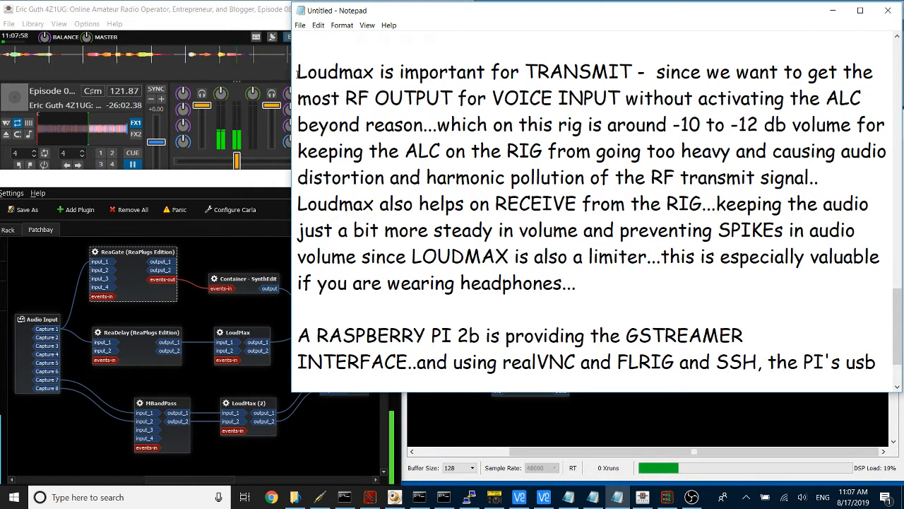
Step: Highlight the transmit-side Loudmax and clean-ALC notes and bring up the first LoudMax window
{"action": "left_click_drag", "start_coordinate": [296, 71], "coordinate": [633, 71]}
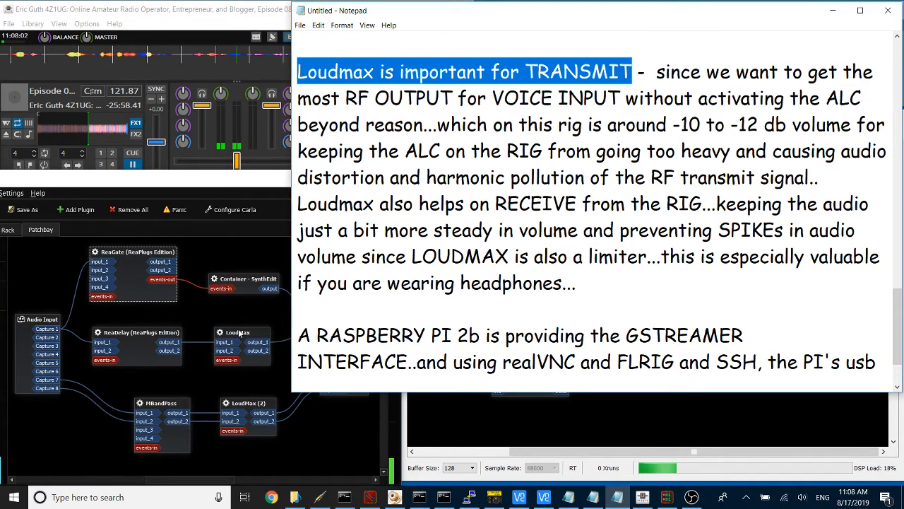
{"action": "double_click", "coordinate": [237, 332]}
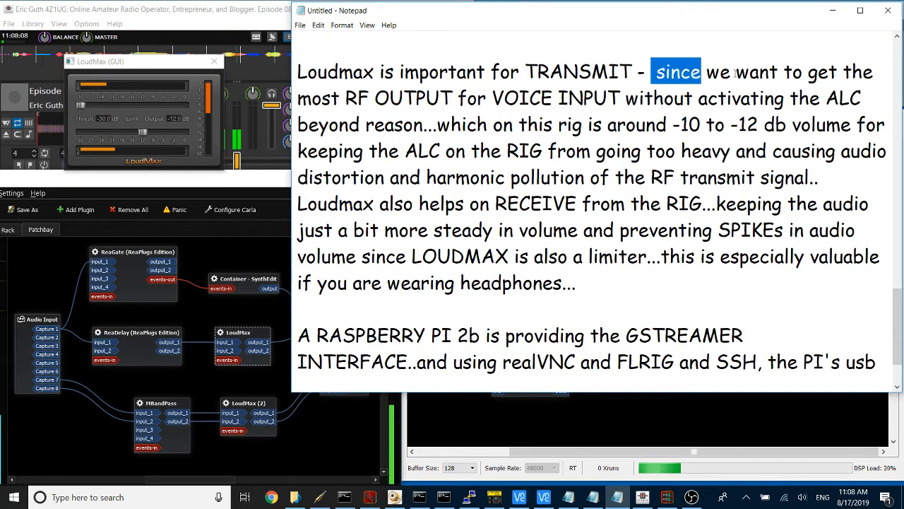
{"action": "left_click_drag", "start_coordinate": [658, 71], "coordinate": [862, 98]}
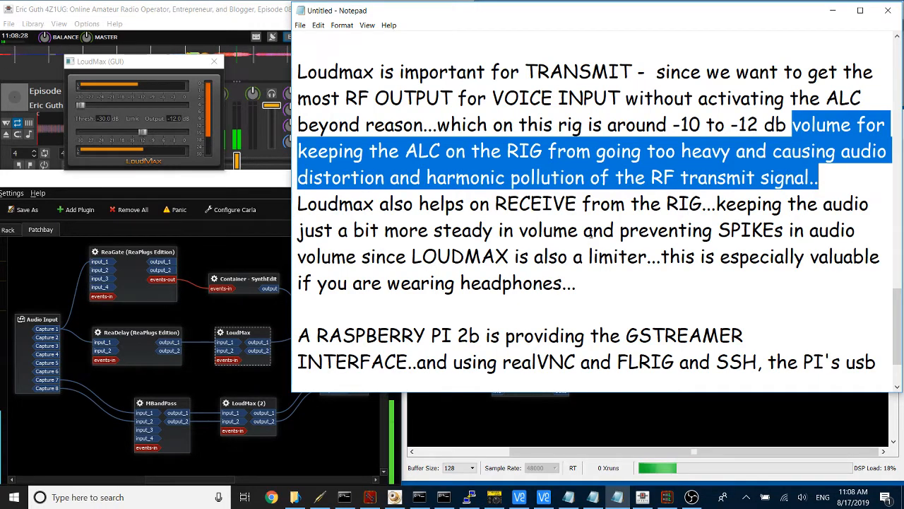
Step: Highlight the receive-side limiter benefit and bring up the LoudMax (2) window
{"action": "scroll", "scroll_direction": "down", "scroll_amount": 3}
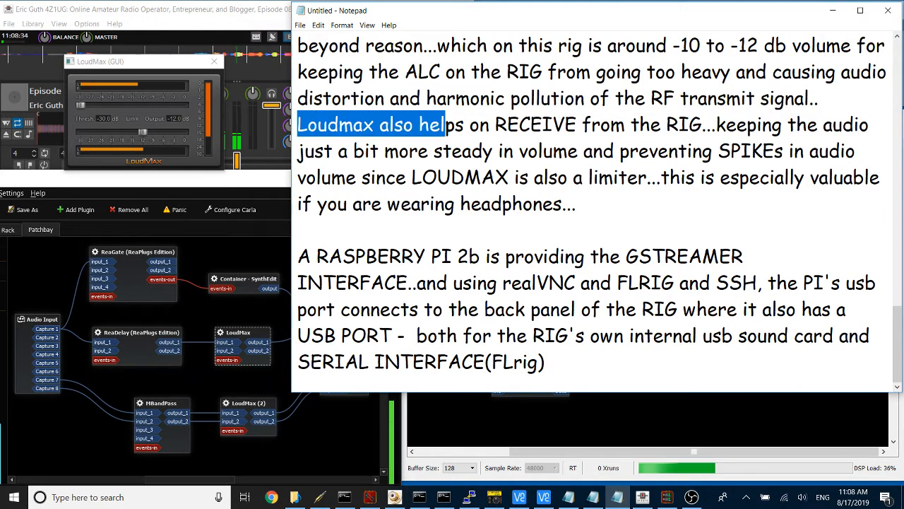
{"action": "left_click_drag", "start_coordinate": [445, 124], "coordinate": [703, 124]}
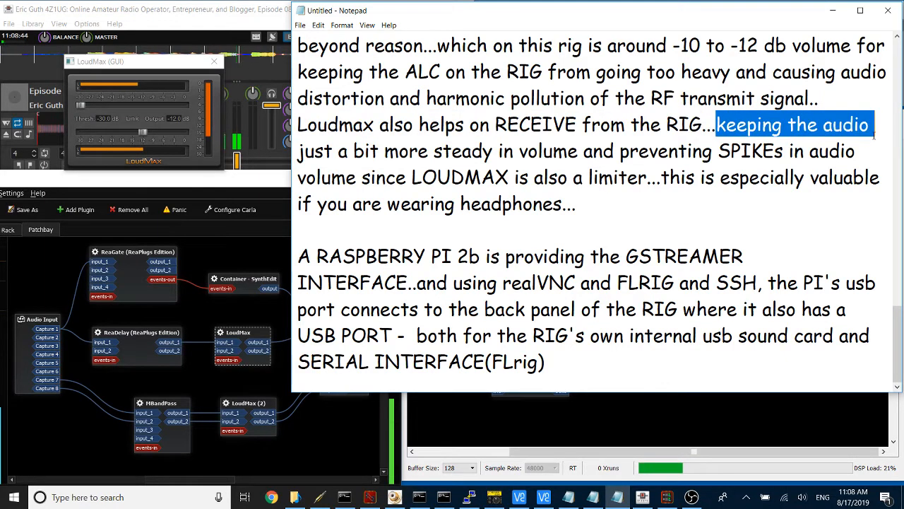
{"action": "left_click_drag", "start_coordinate": [873, 125], "coordinate": [811, 178]}
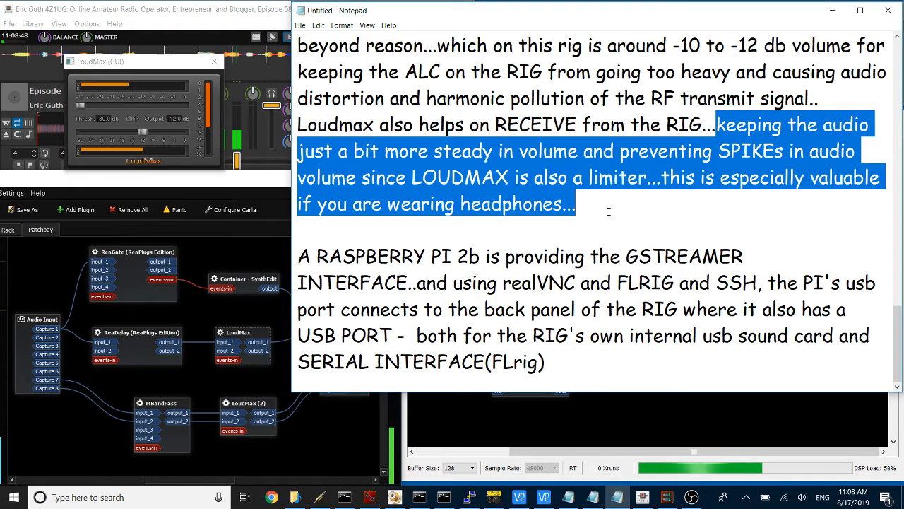
{"action": "double_click", "coordinate": [247, 402]}
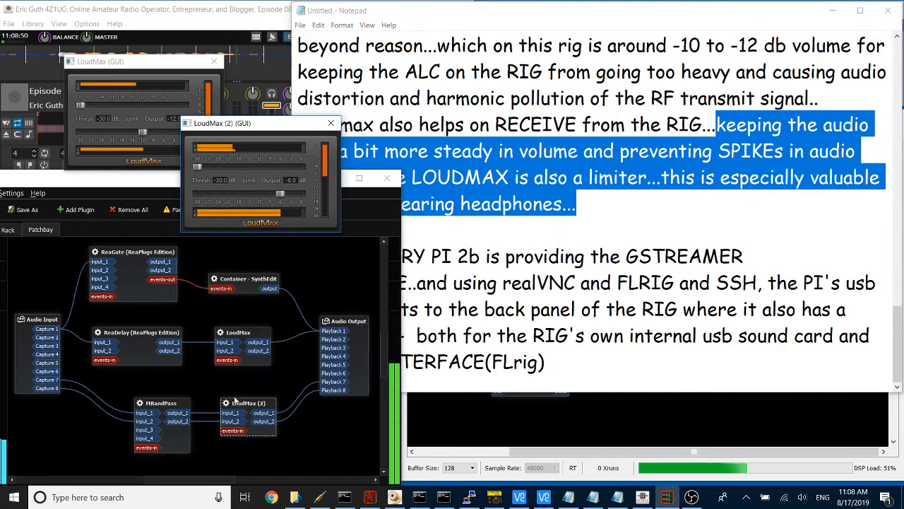
Step: Move the LoudMax (2) window aside, then close both LoudMax plugin windows
{"action": "left_click_drag", "start_coordinate": [261, 121], "coordinate": [141, 177]}
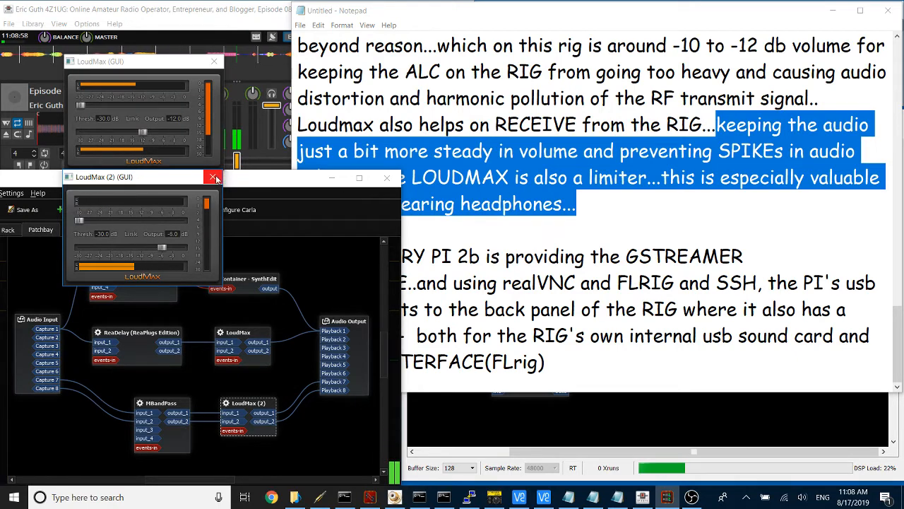
{"action": "left_click", "coordinate": [212, 178]}
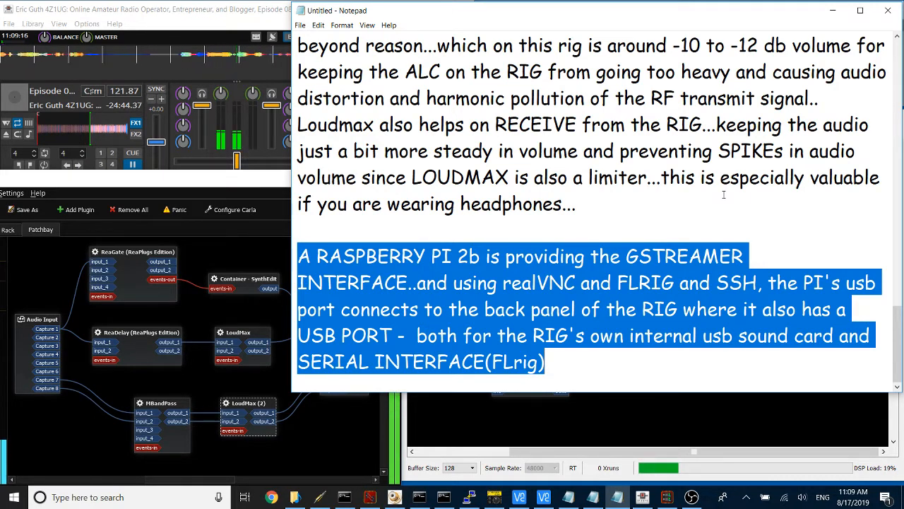
{"action": "left_click", "coordinate": [544, 497]}
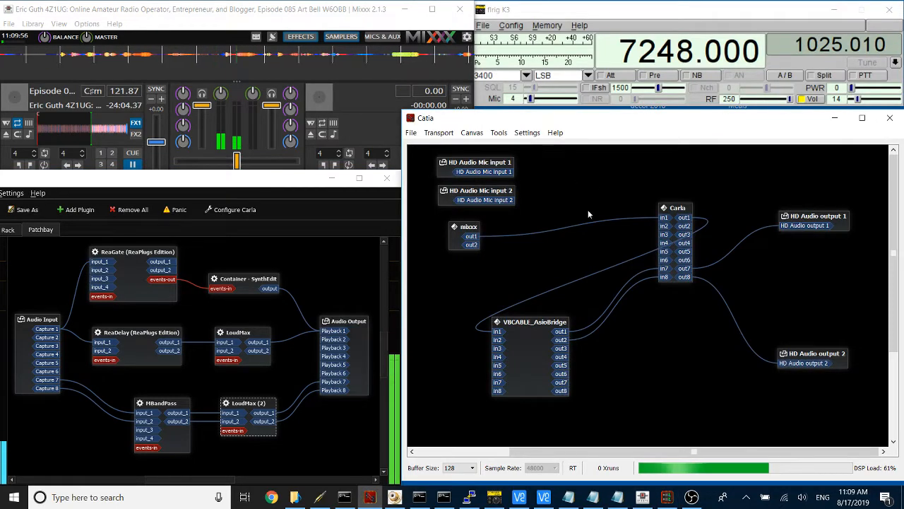
Step: Bring the Notepad rig notes back in front of Carla's patchbay
{"action": "left_click", "coordinate": [467, 226]}
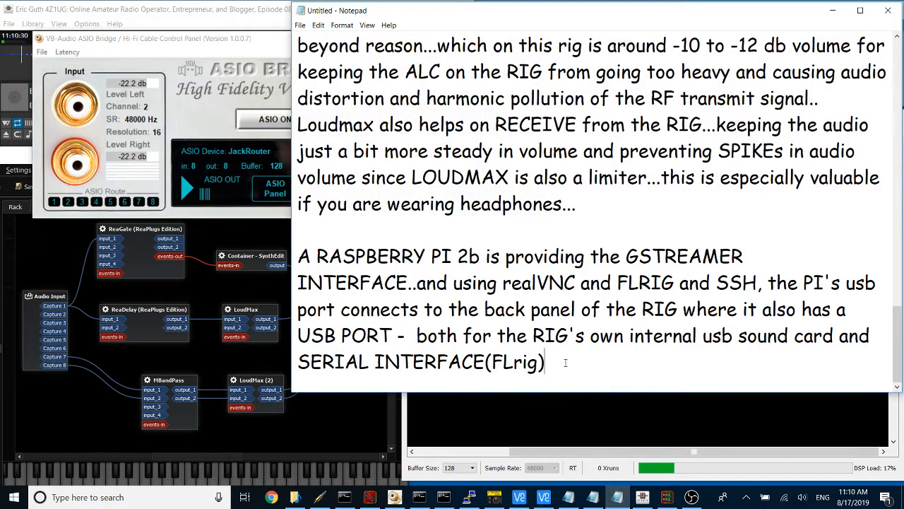
Step: Add the sentence that asioBRIDGE bridges JackRouter and the HI FI virtual cables Gstreamer uses for TRANSMIT and RECEIVE to and from the RIG/PI
{"action": "type", "text": "asioBRID"}
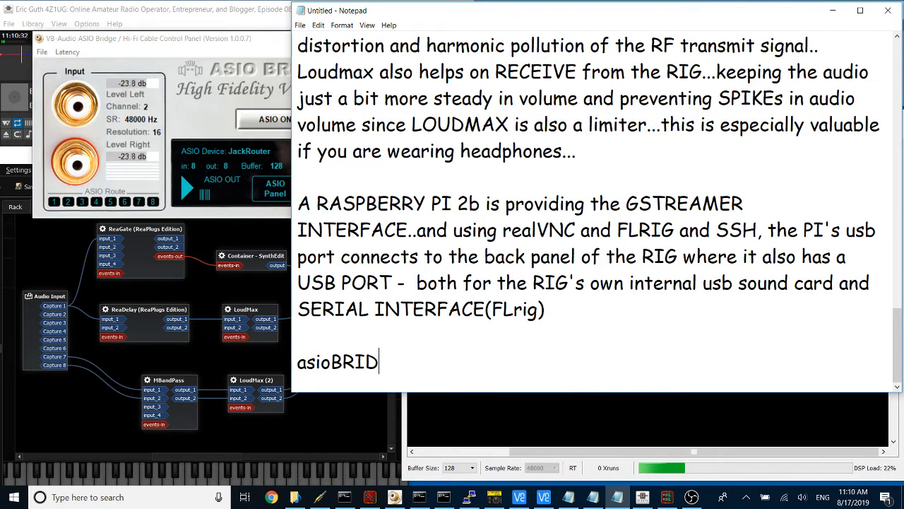
{"action": "type", "text": "GE is the"}
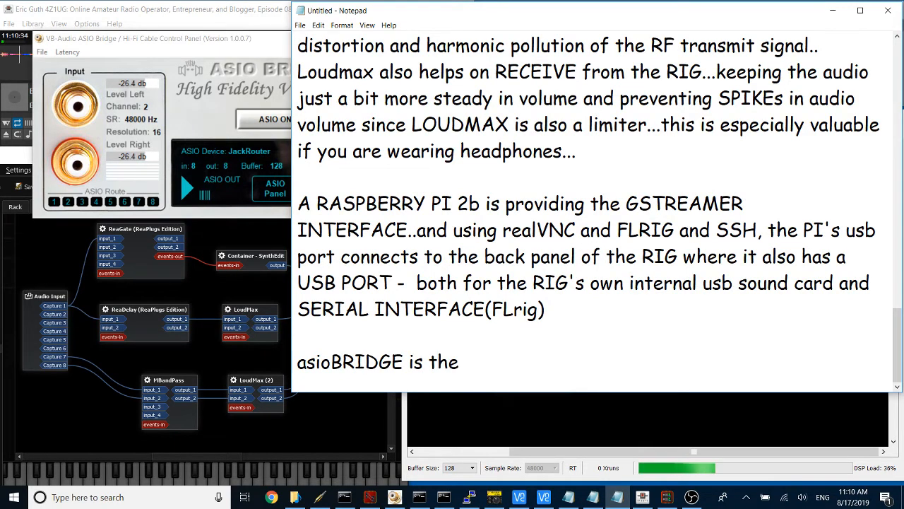
{"action": "type", "text": "bridge betwe"}
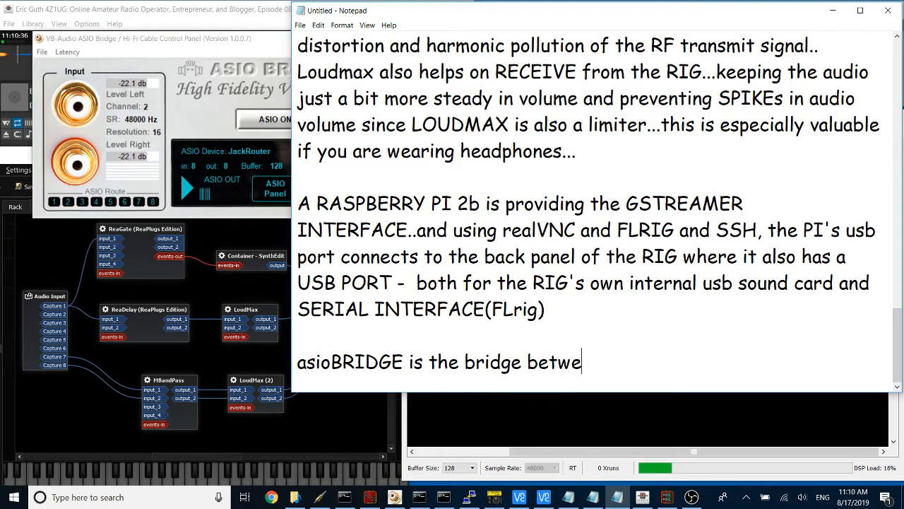
{"action": "type", "text": "en JackRo"}
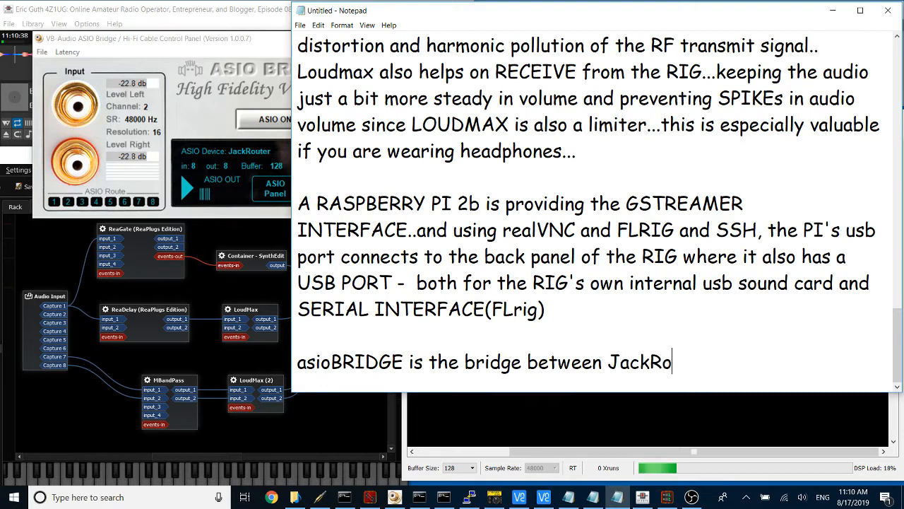
{"action": "type", "text": "uter and the"}
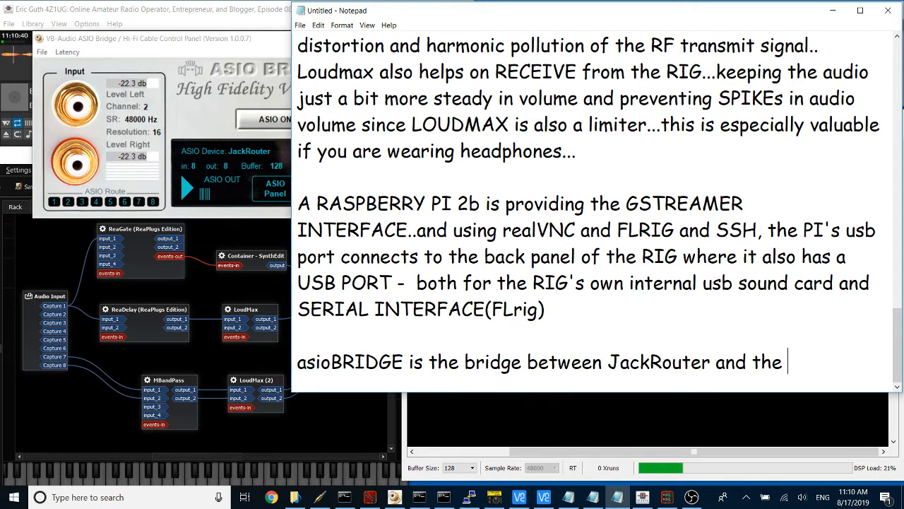
{"action": "type", "text": "HI FI vir"}
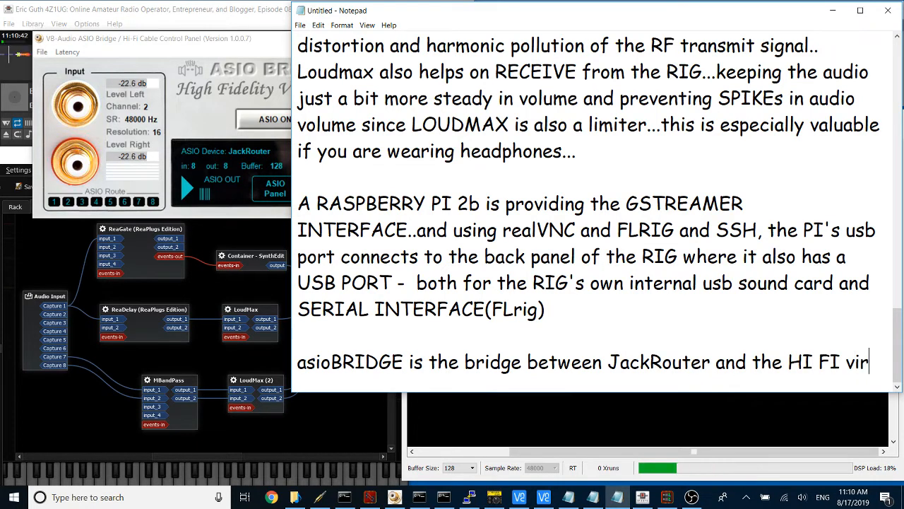
{"action": "type", "text": "tual audio cables"}
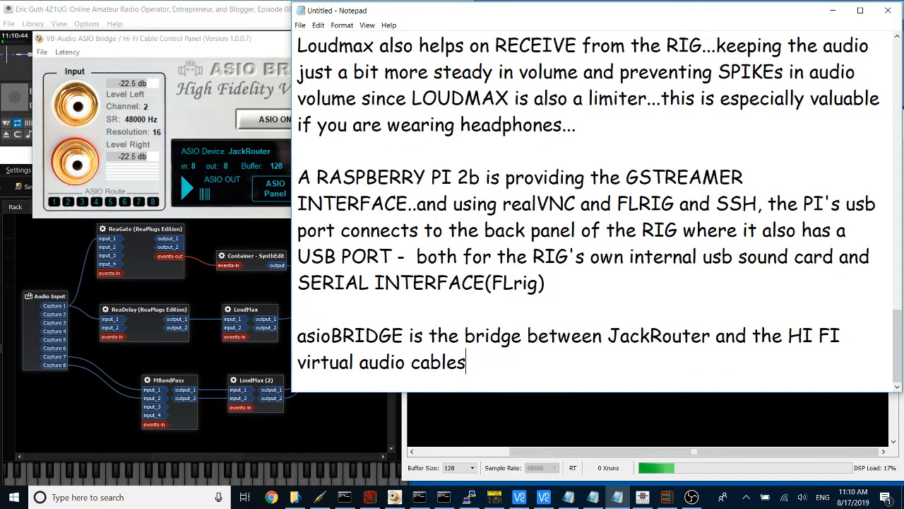
{"action": "type", "text": "that Gstreamer"}
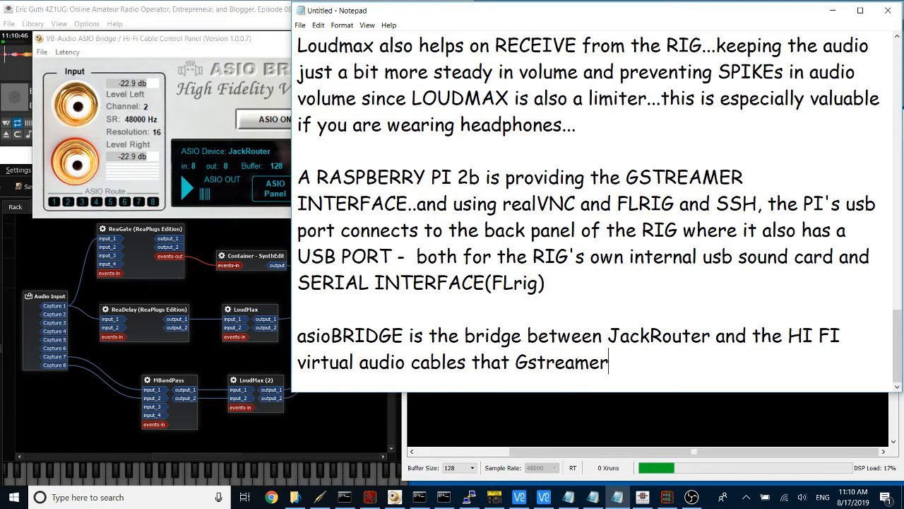
{"action": "type", "text": "is using for"}
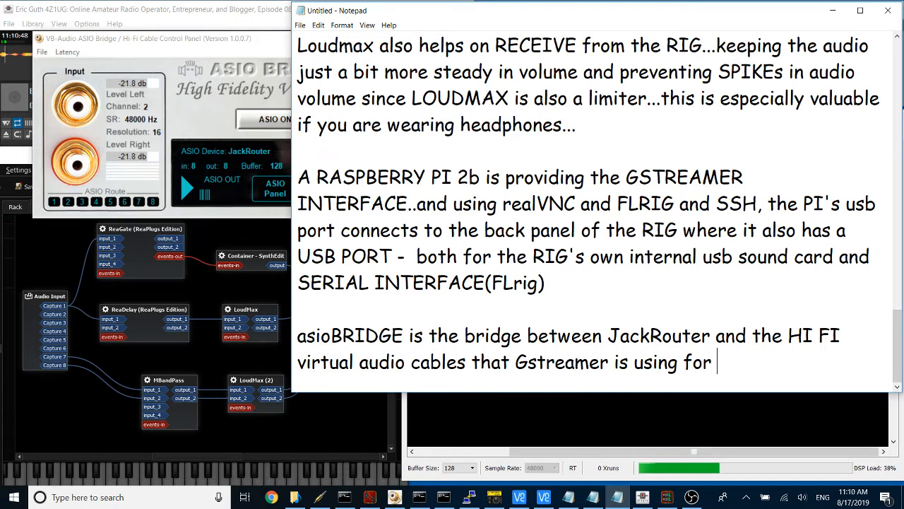
{"action": "type", "text": "TRANSMIT and RE"}
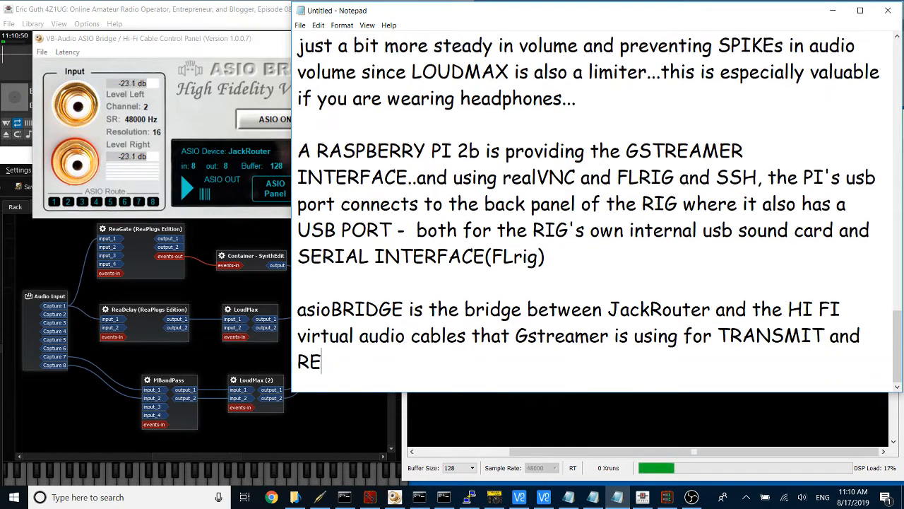
{"action": "type", "text": "CEIVE to and f"}
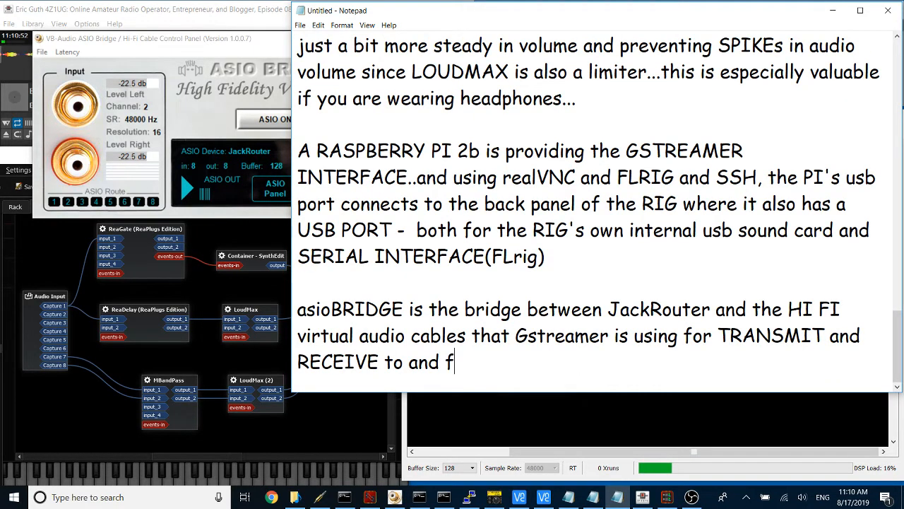
{"action": "type", "text": "rom the RIG/"}
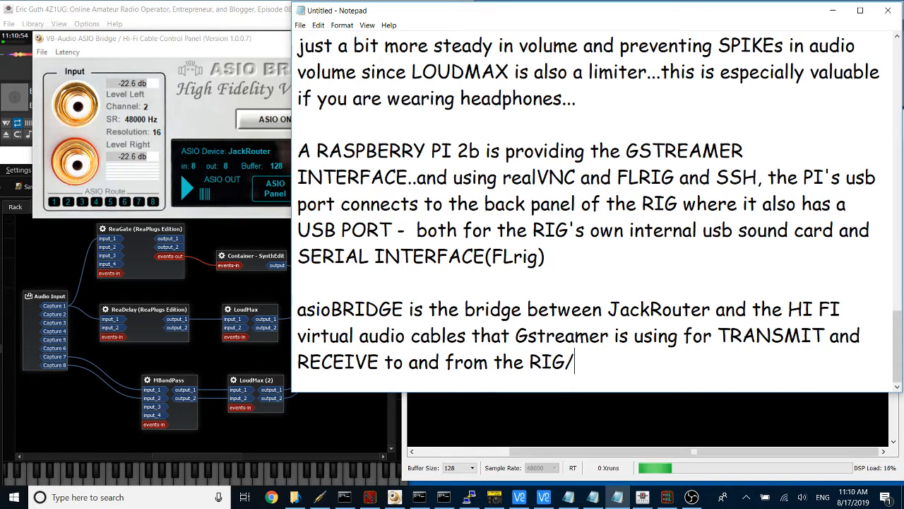
{"action": "type", "text": "PI"}
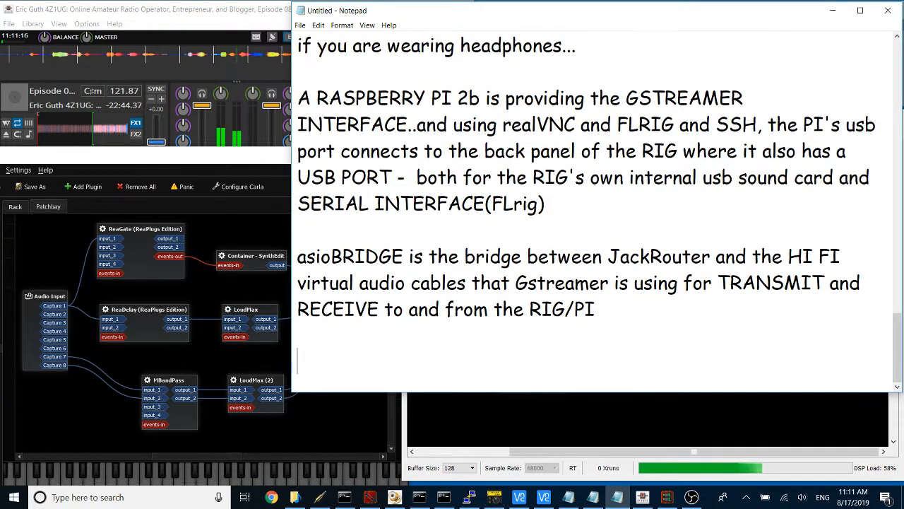
Step: End with 'see video notes for more info and the Gstreamer scripts and software links...' and 'thanks for watching...'
{"action": "type", "text": "see video no"}
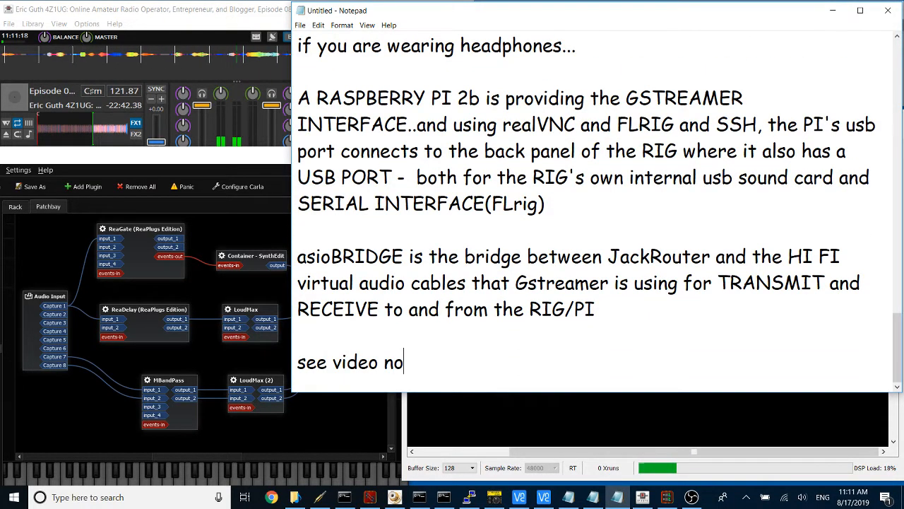
{"action": "type", "text": "tes for"}
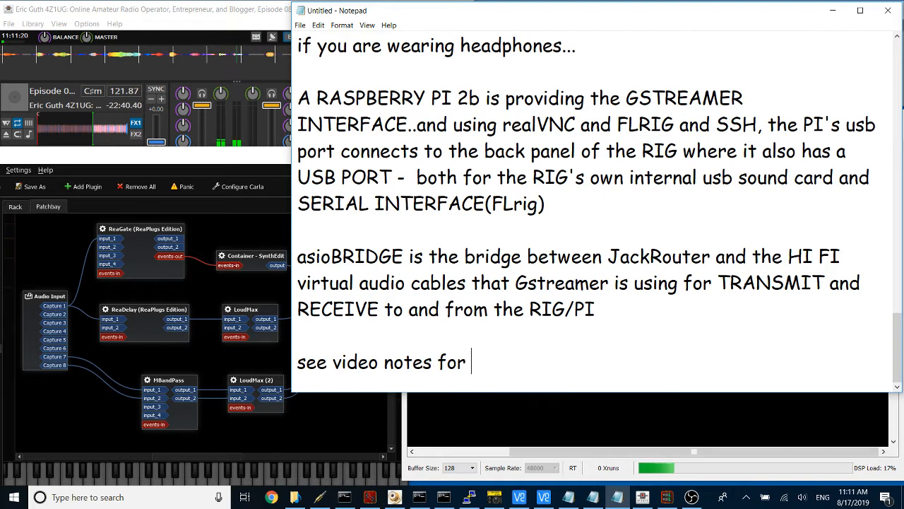
{"action": "type", "text": "more"}
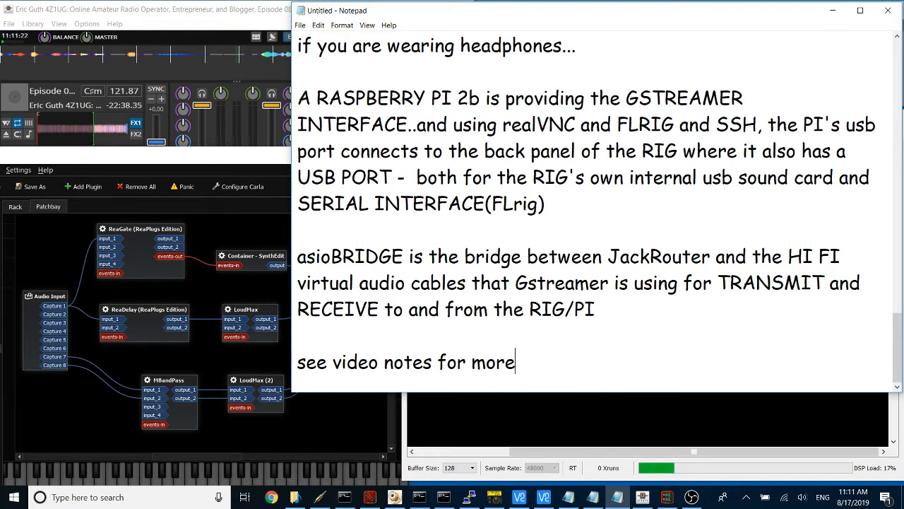
{"action": "type", "text": "info"}
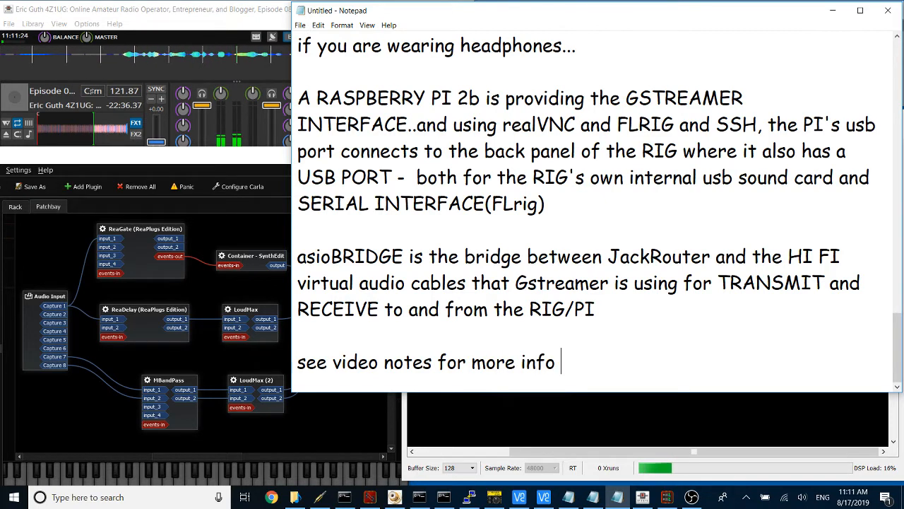
{"action": "type", "text": "and the"}
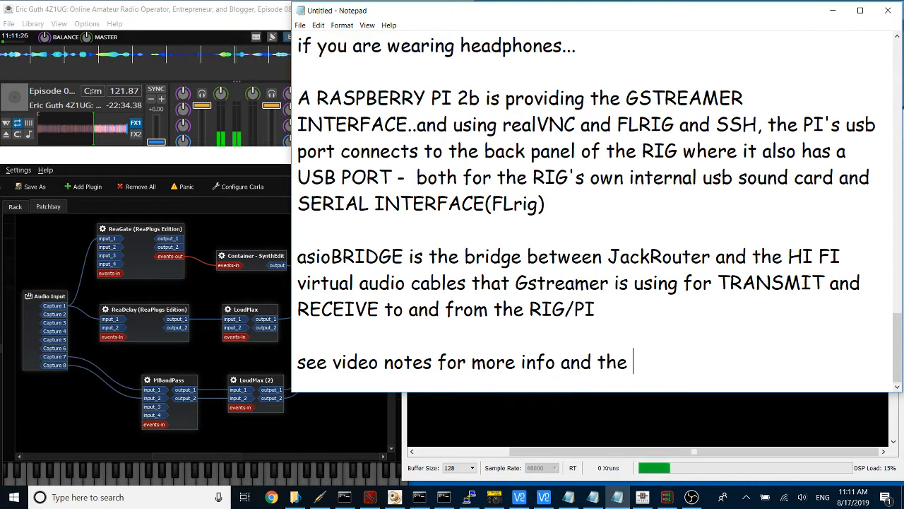
{"action": "type", "text": "Gstreamer scr"}
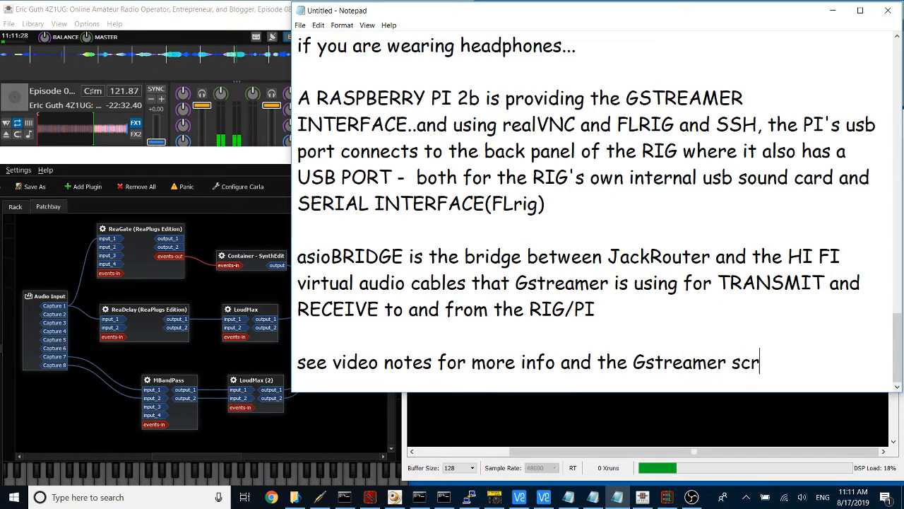
{"action": "type", "text": "ipts and software apps/"}
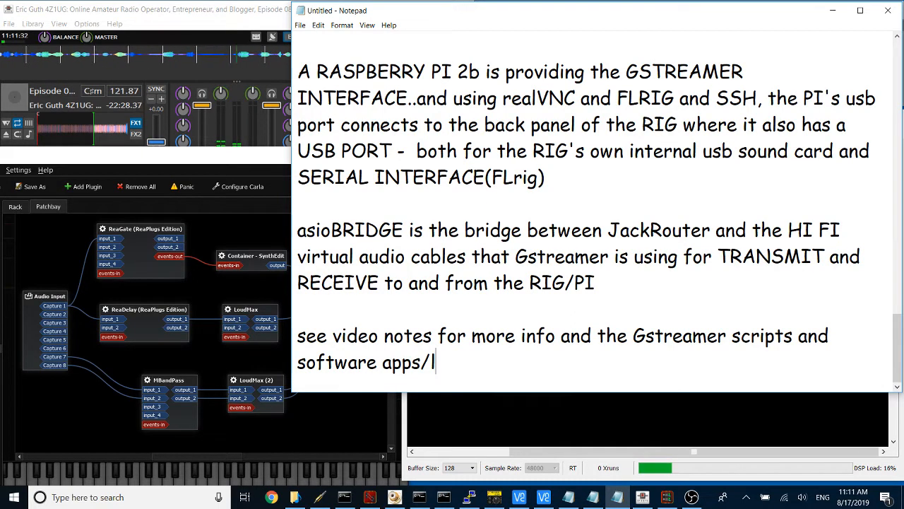
{"action": "type", "text": "inks for"}
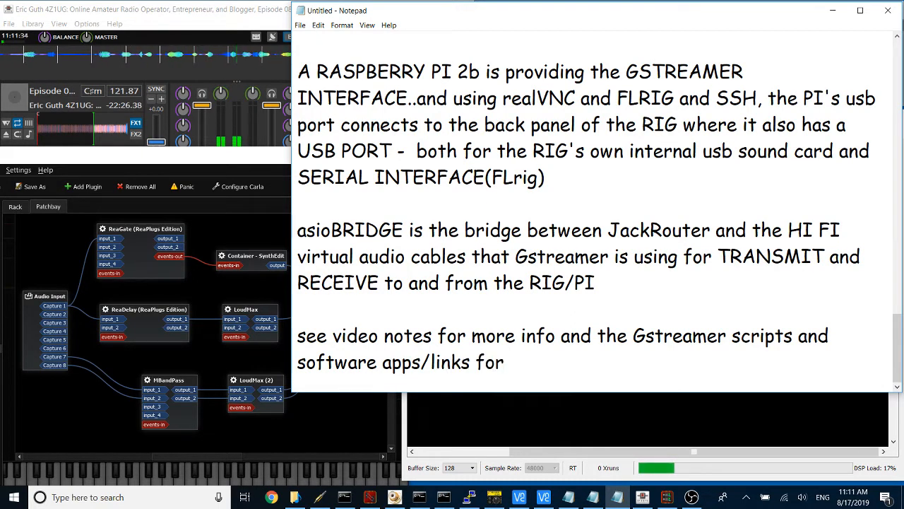
{"action": "type", "text": "what"}
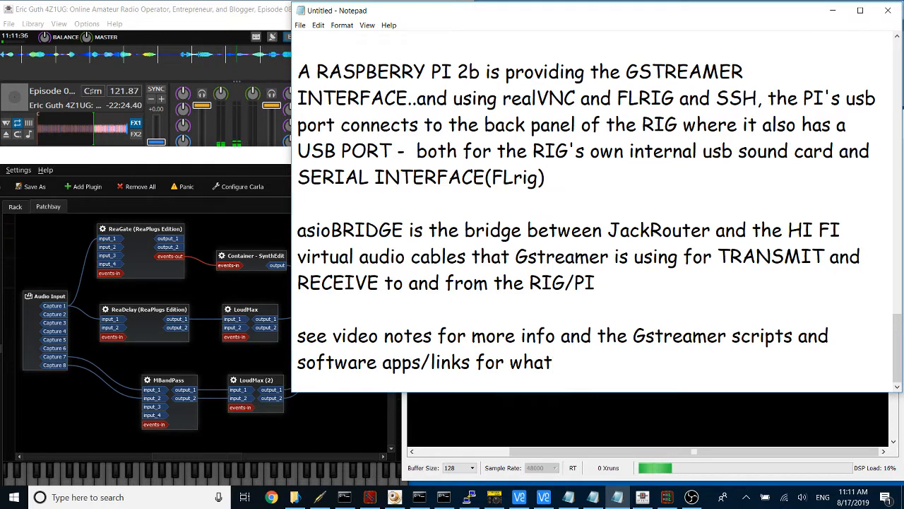
{"action": "type", "text": "this demo is usin"}
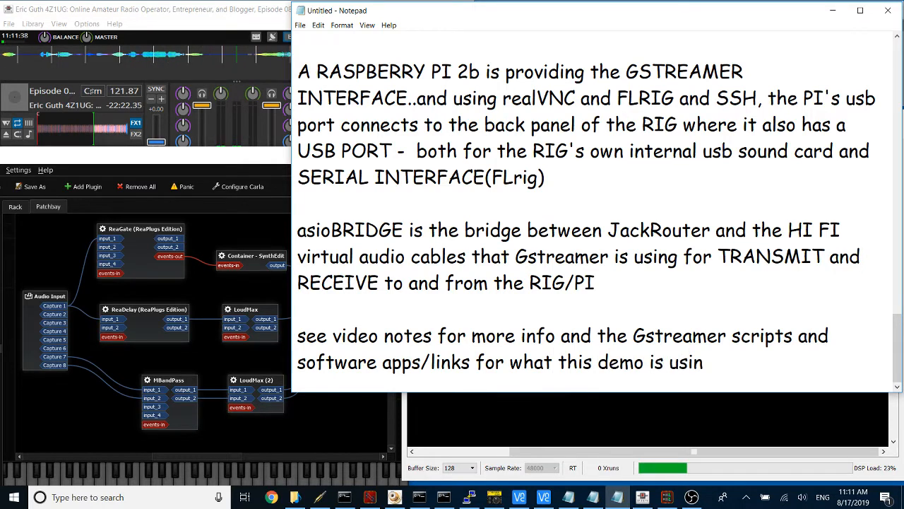
{"action": "type", "text": "g..."}
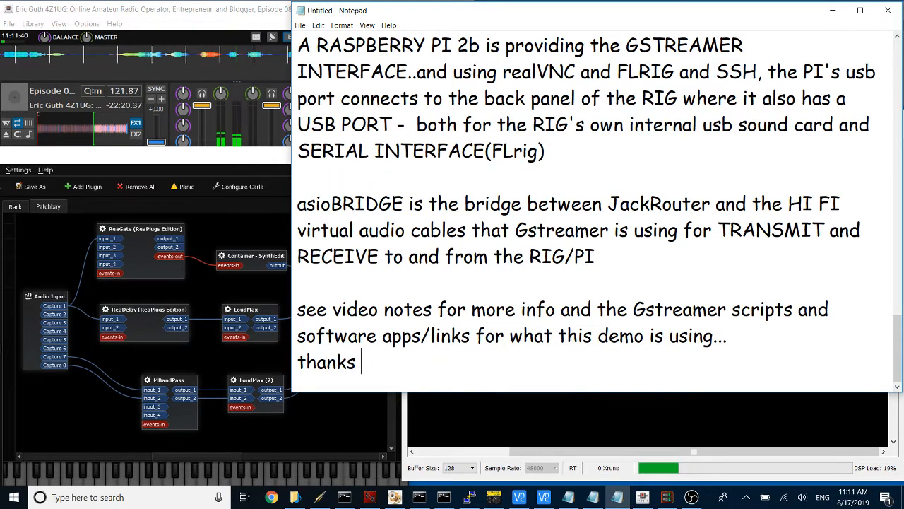
{"action": "type", "text": "for watching..."}
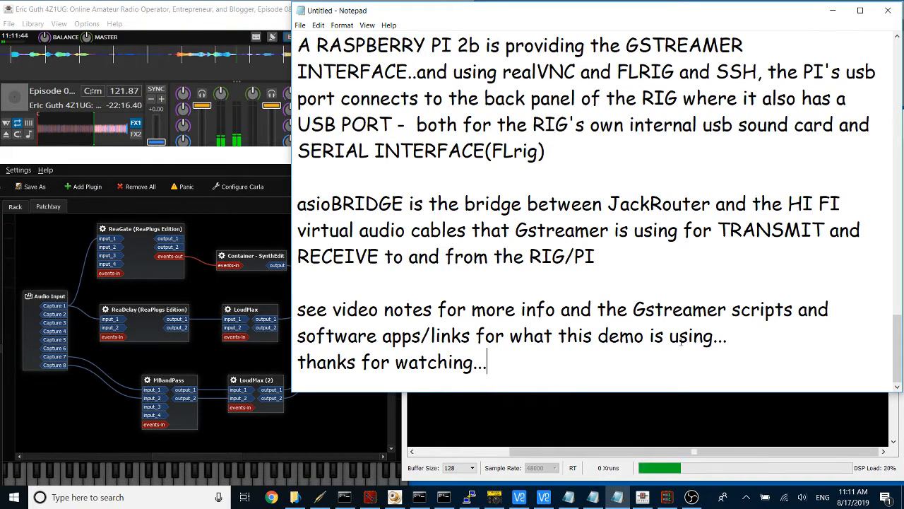
{"action": "left_click", "coordinate": [691, 498]}
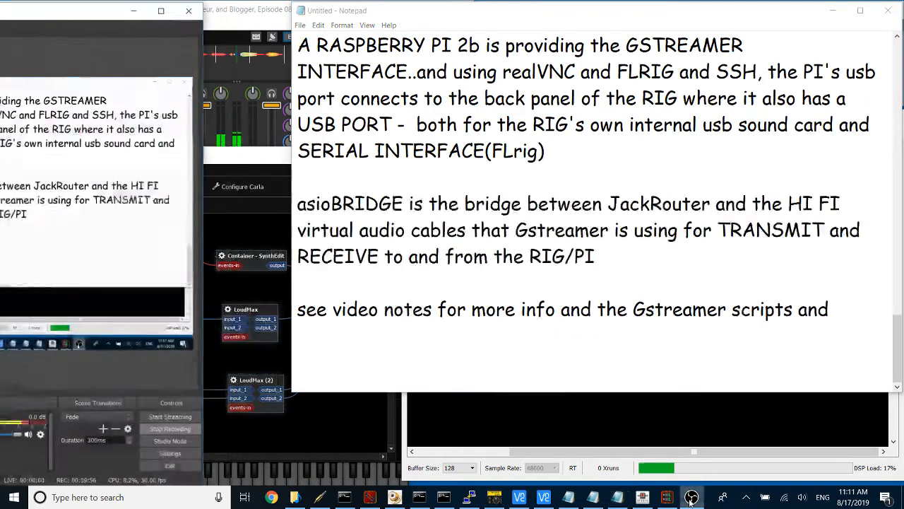